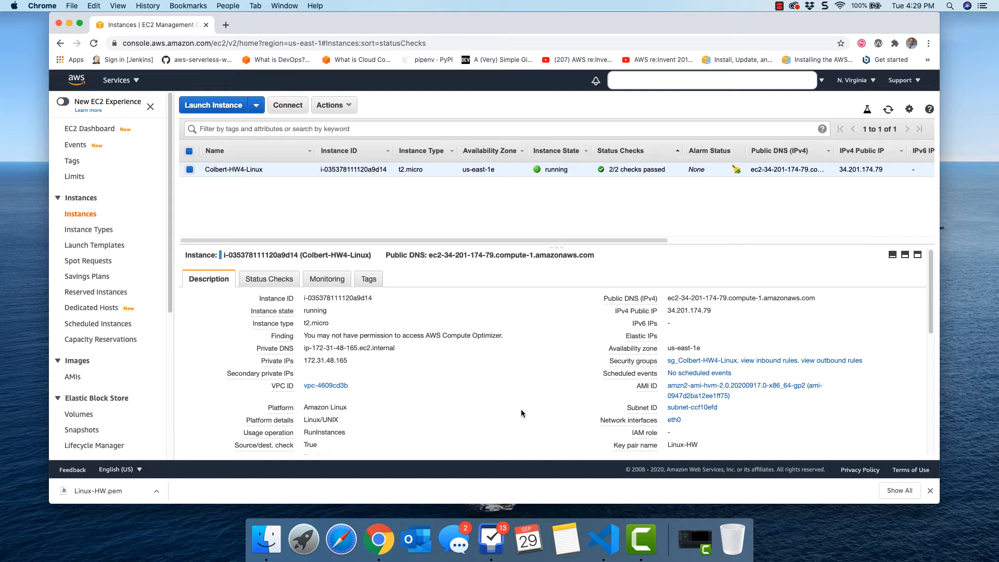
pyautogui.moveTo(496, 422)
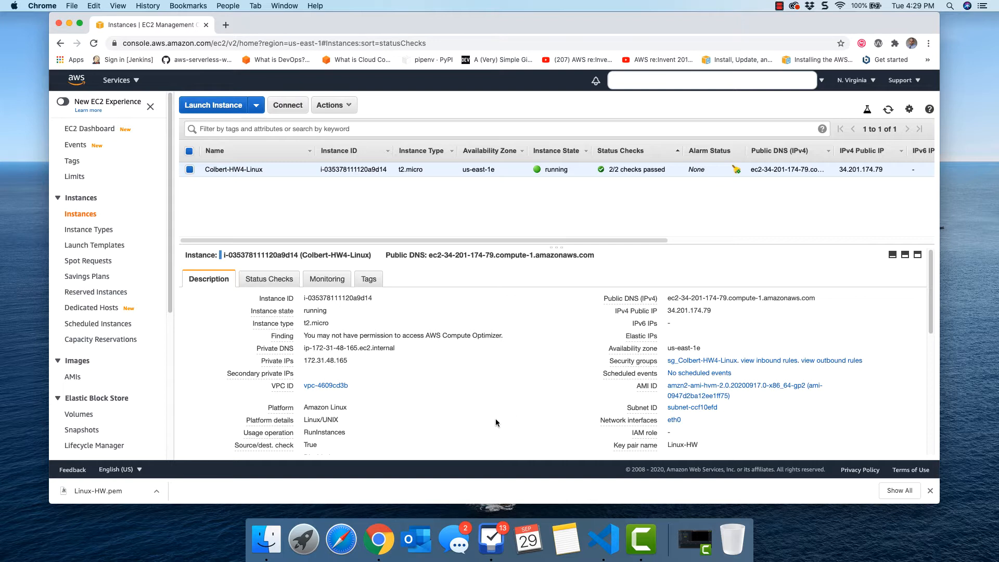
pyautogui.moveTo(304, 539)
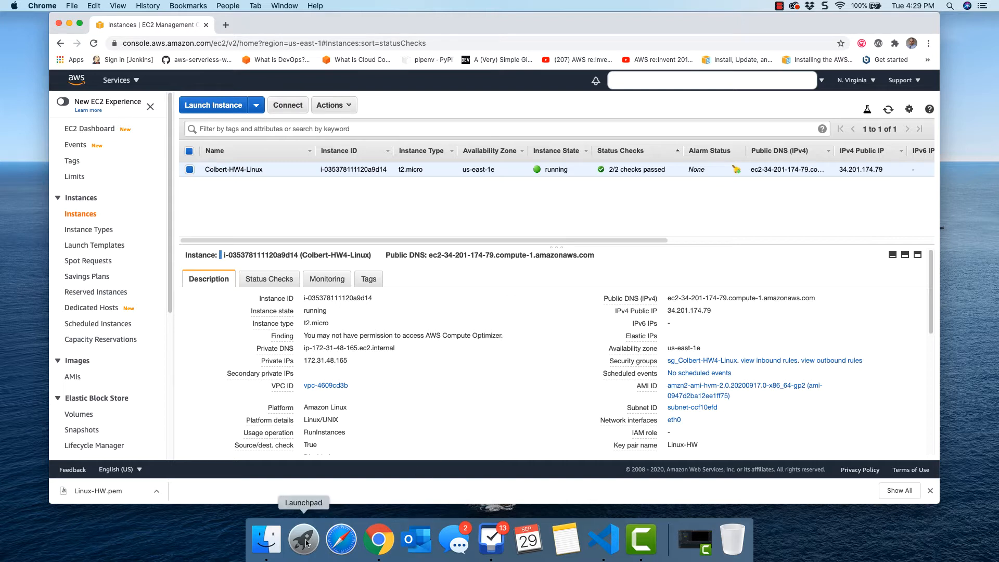
# Step: Open a Terminal shell window from the Dock beside the EC2 console
pyautogui.click(303, 539)
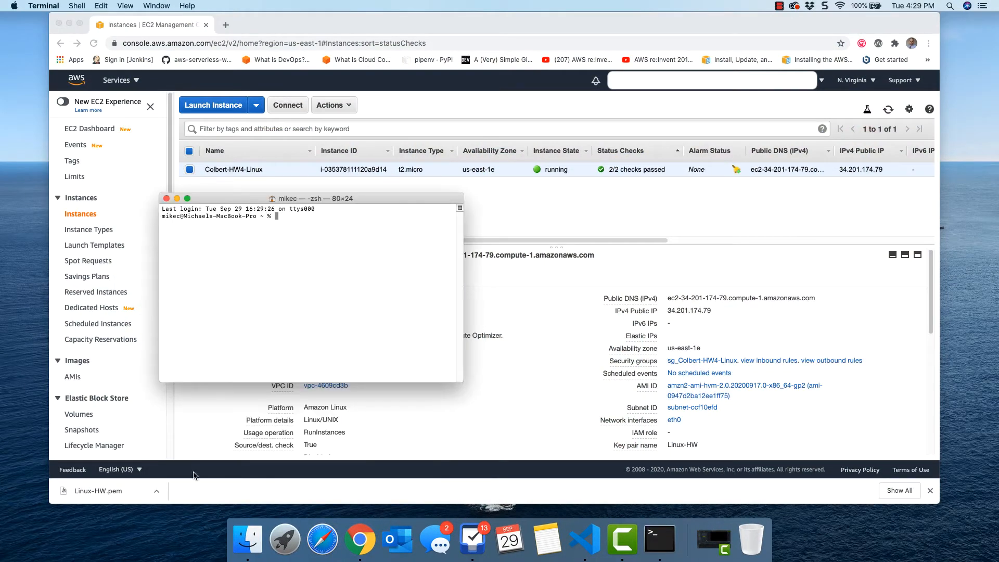
# Step: Create a 'key' desktop folder holding Linux-HW.pem, then return to the EC2 instance list
pyautogui.rightClick(191, 474)
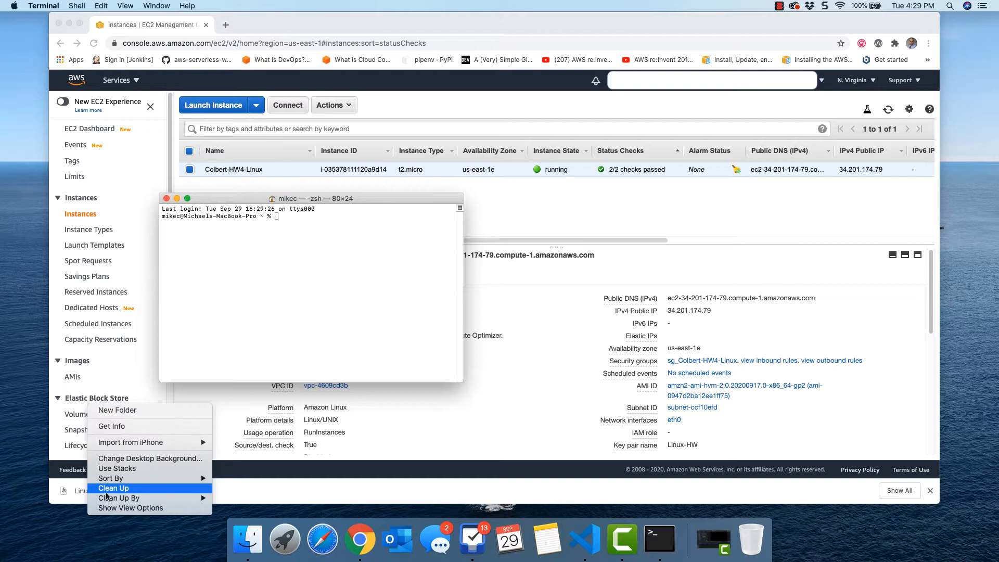
pyautogui.click(118, 410)
pyautogui.write('key')
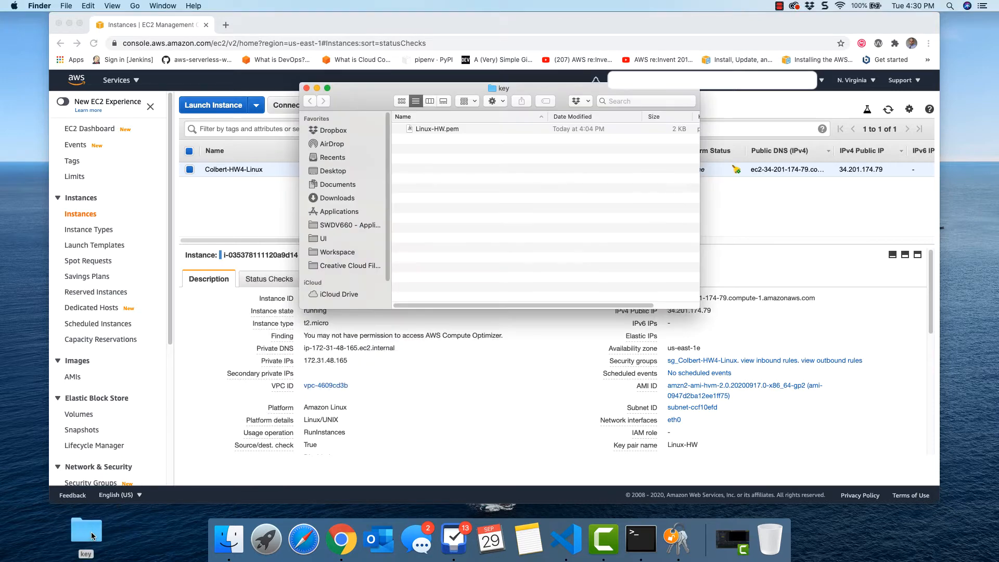
pyautogui.moveTo(284, 400)
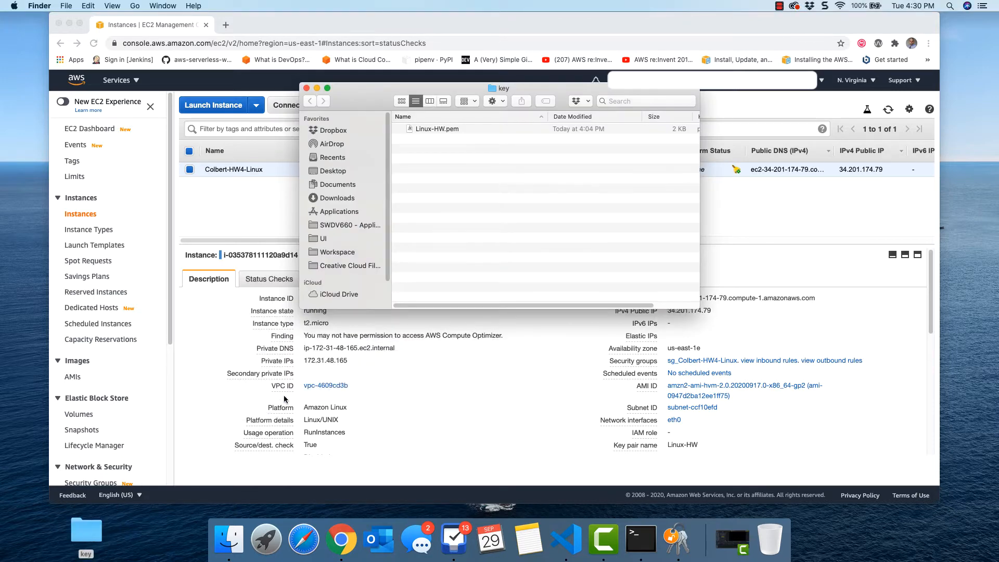
pyautogui.click(659, 539)
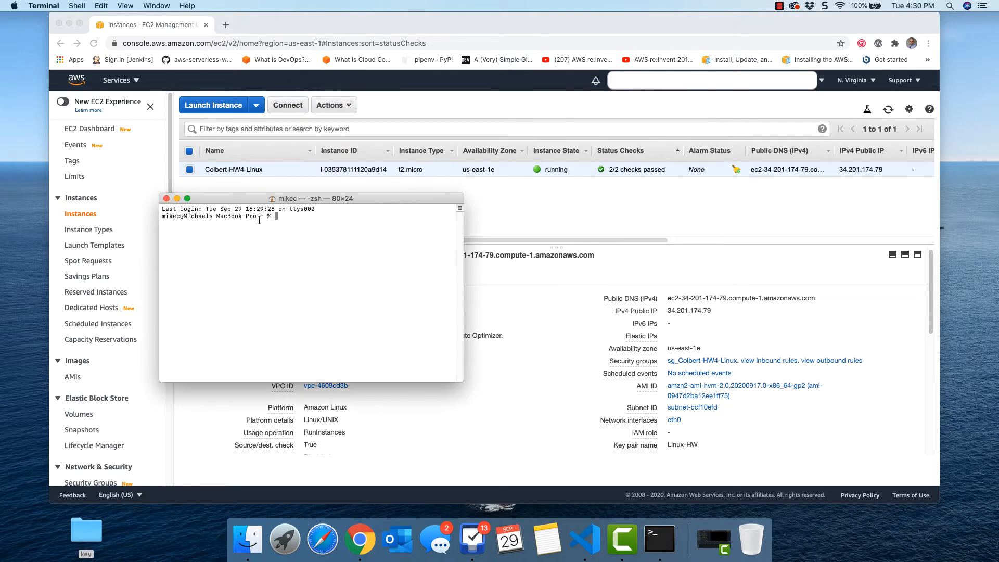
pyautogui.moveTo(59, 496)
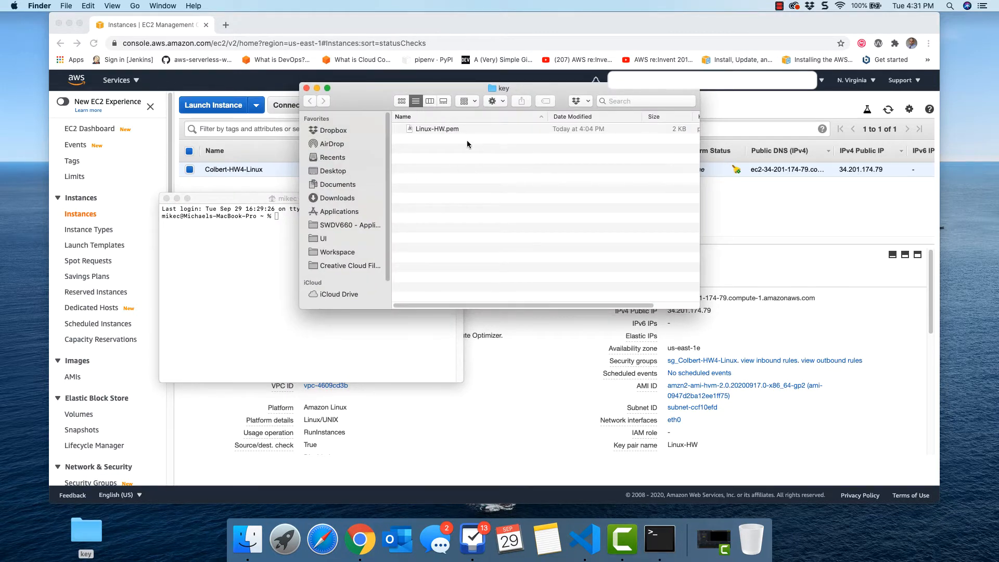
pyautogui.click(307, 87)
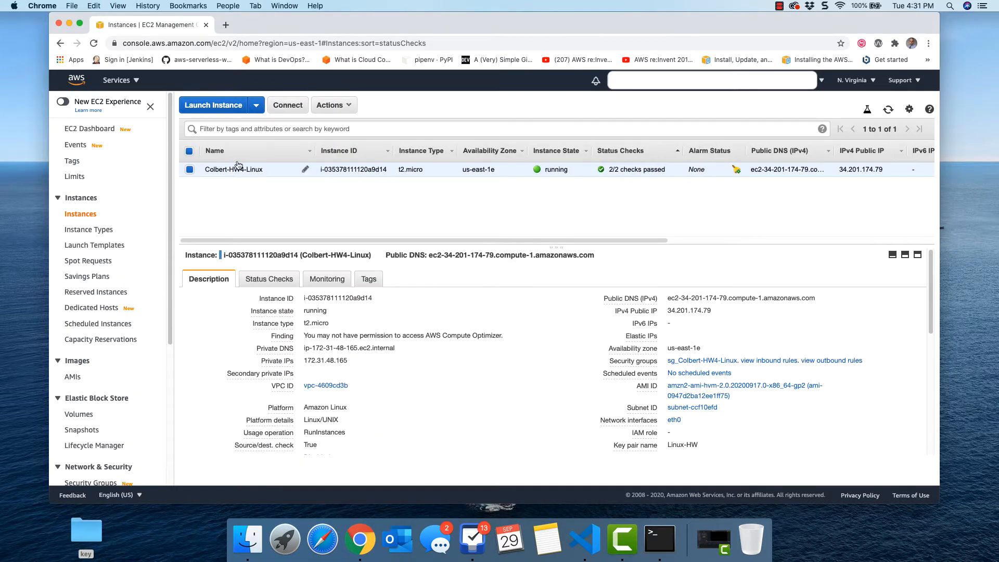
# Step: Open the instance's Connect SSH instructions and select the chmod 400 command
pyautogui.click(287, 105)
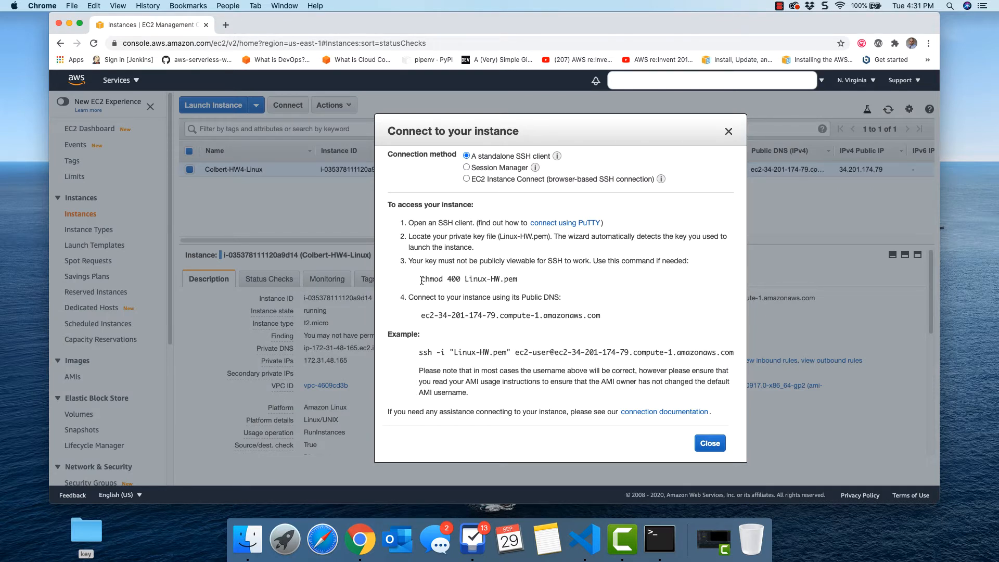
pyautogui.tripleClick(468, 279)
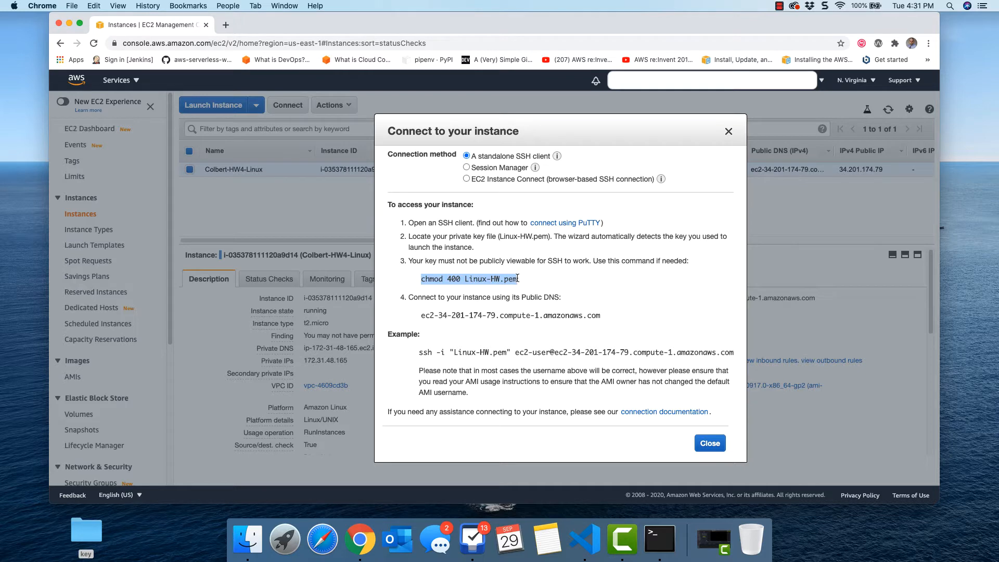
pyautogui.moveTo(248, 538)
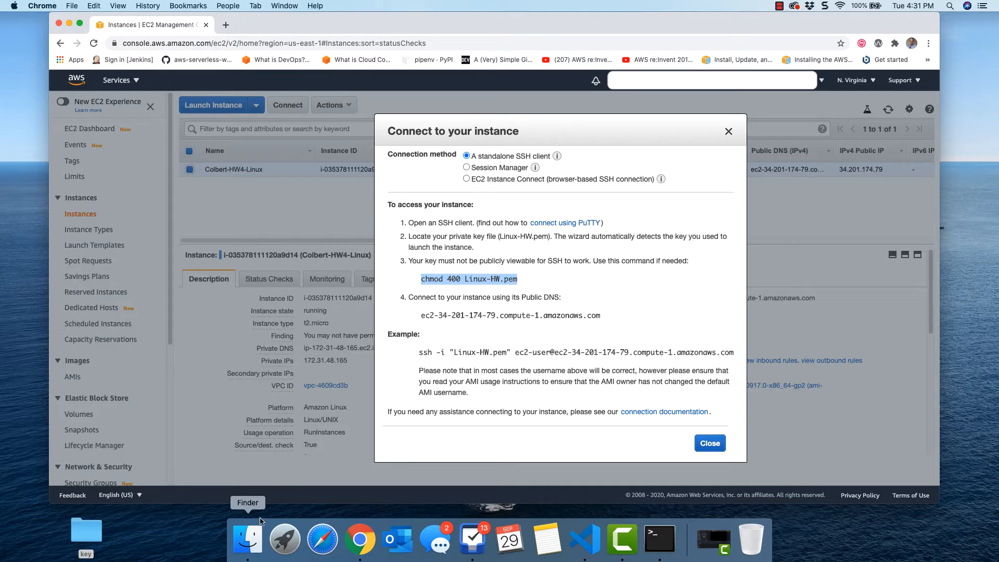
pyautogui.click(660, 539)
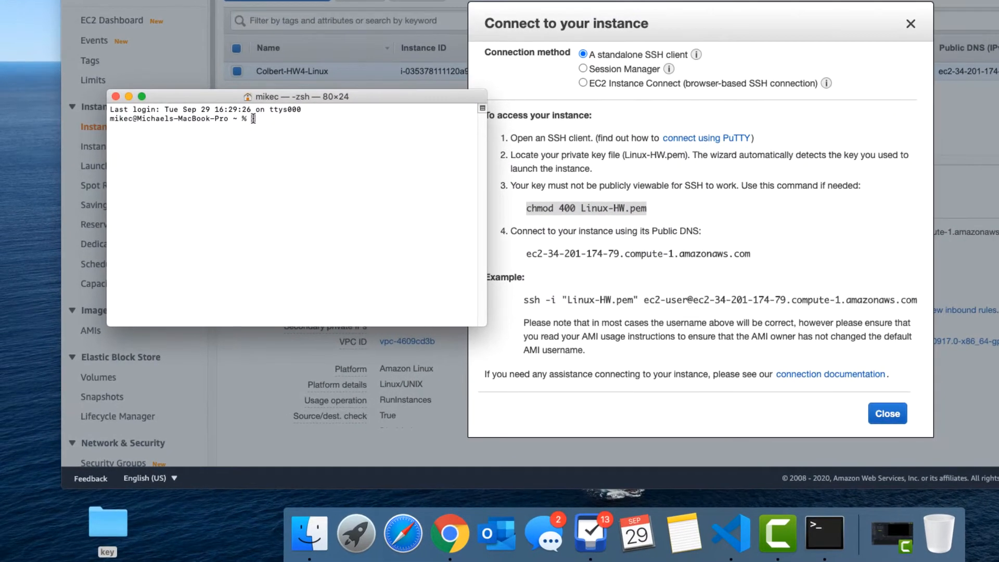
# Step: Check the working directory with pwd and change into Desktop/key
pyautogui.write('pwd')
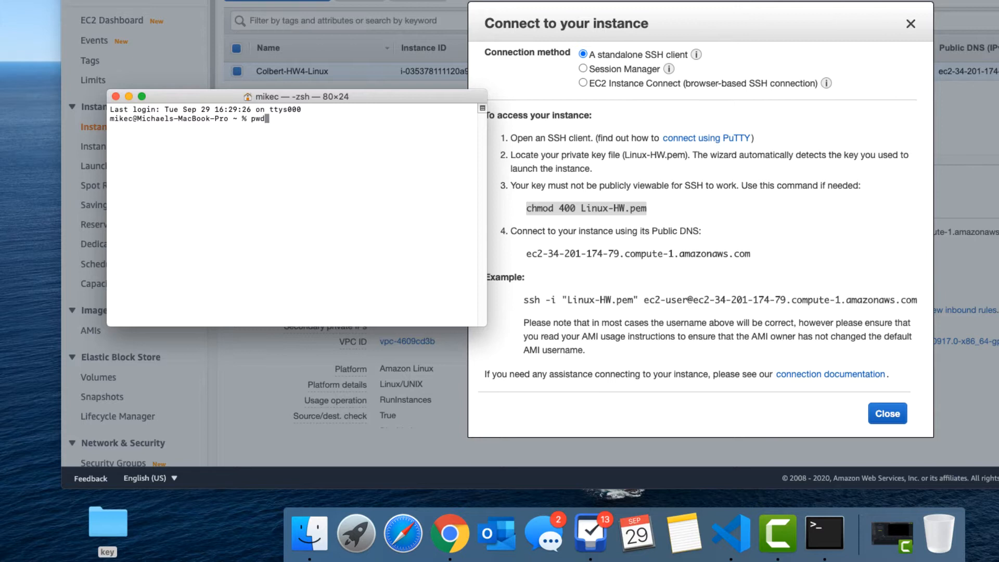
pyautogui.press('Return')
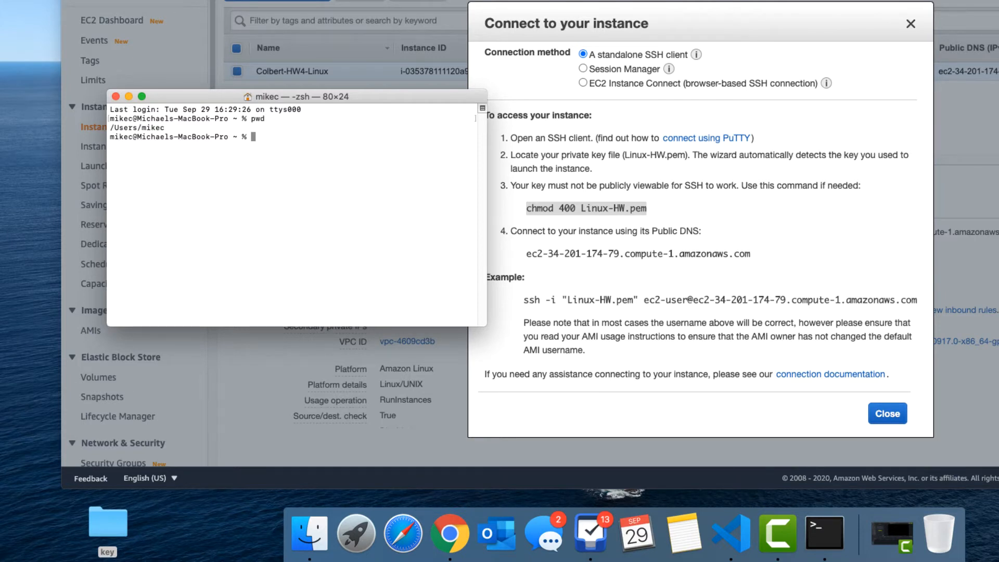
pyautogui.write('cd De')
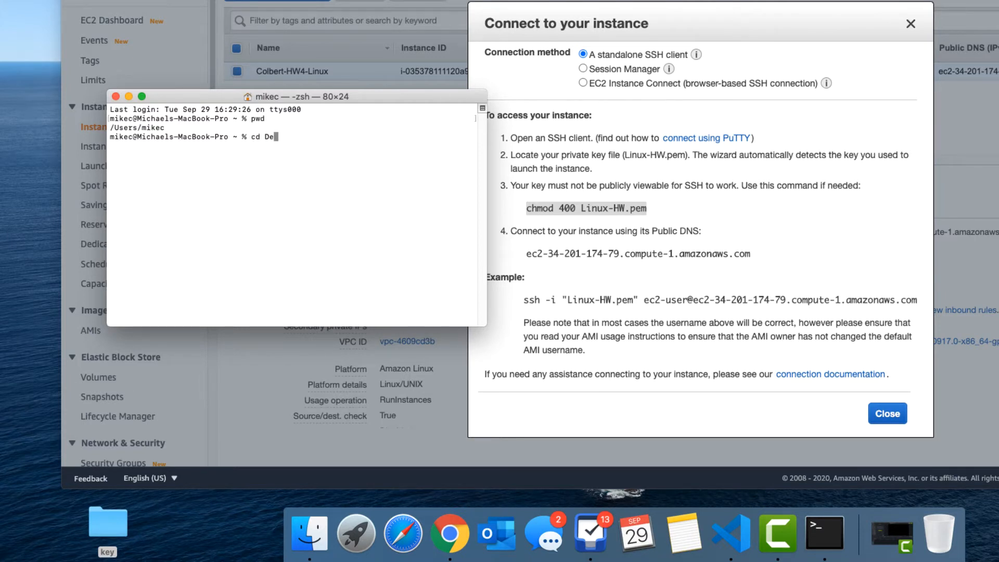
pyautogui.write('sktop/')
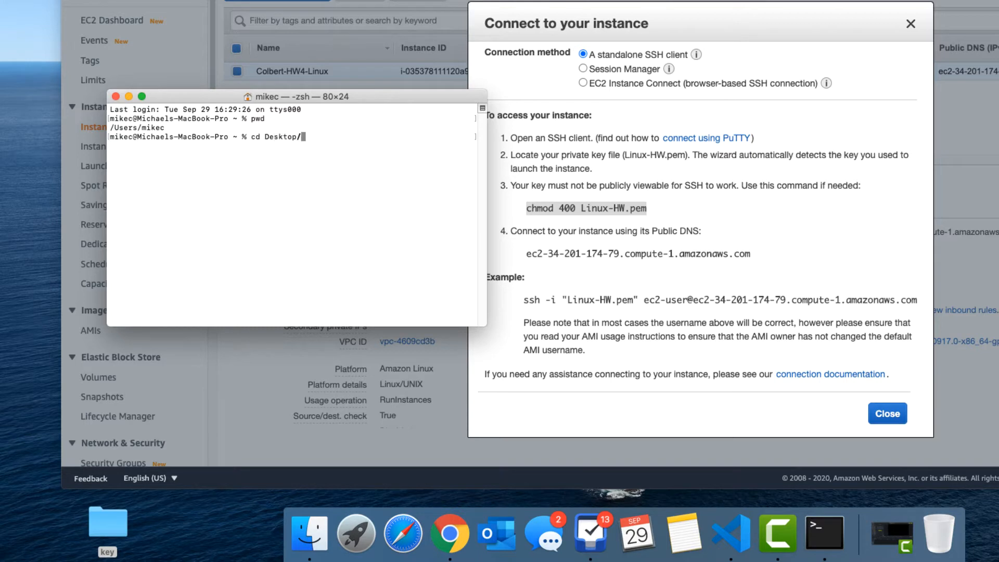
pyautogui.press('Return')
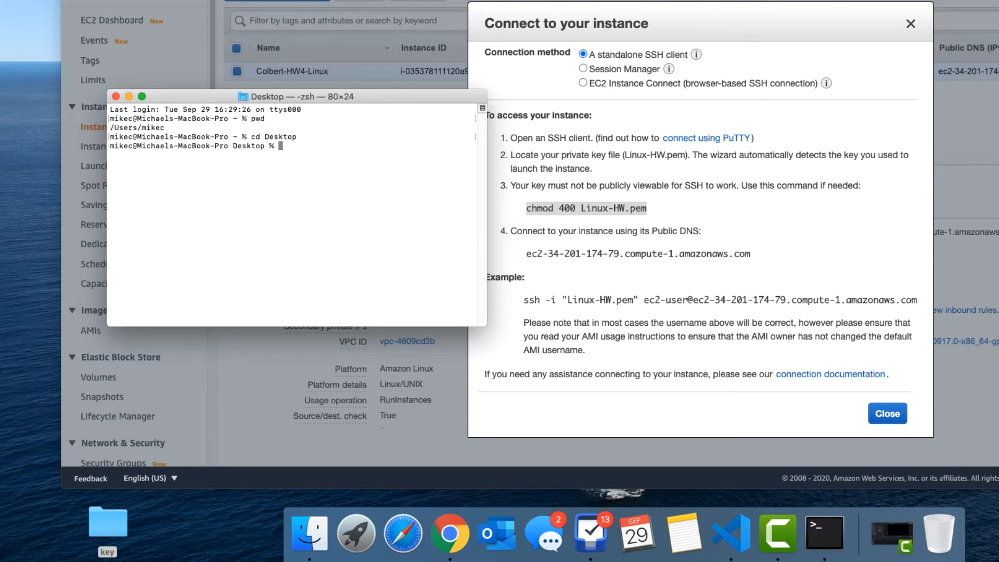
pyautogui.write('cd key/')
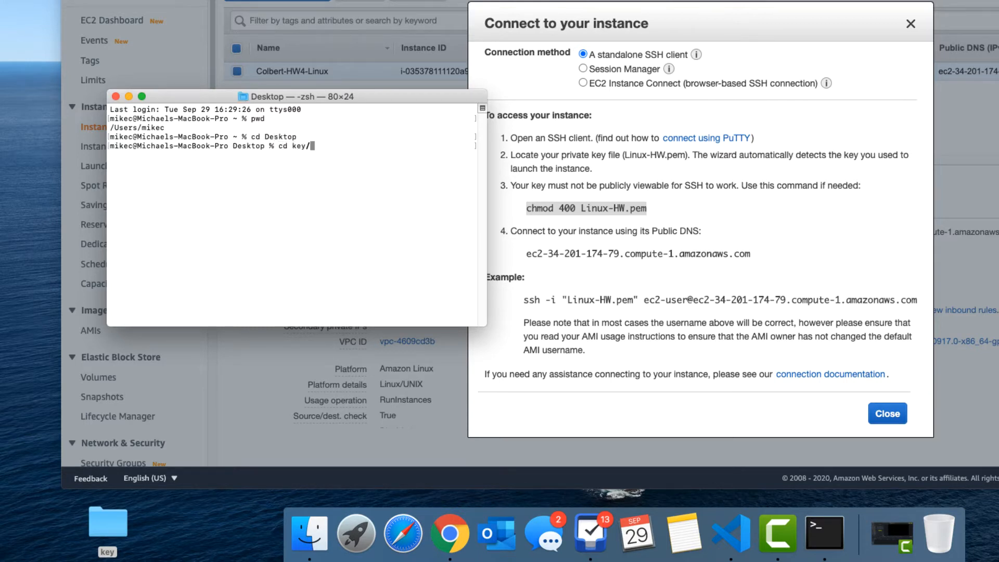
pyautogui.press('Return')
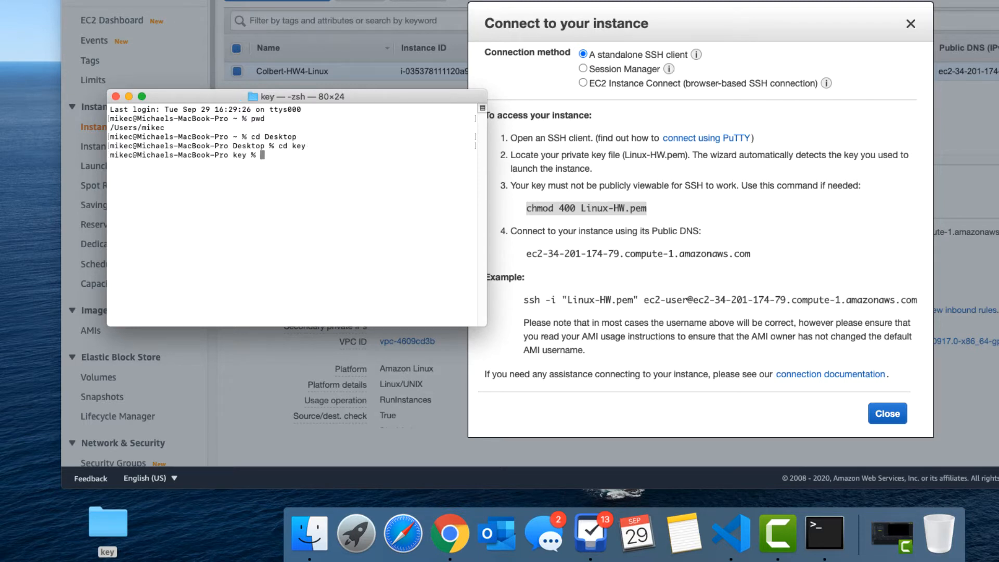
# Step: Run chmod 400 Linux-HW.pem to make the key owner read-only
pyautogui.write('chmod')
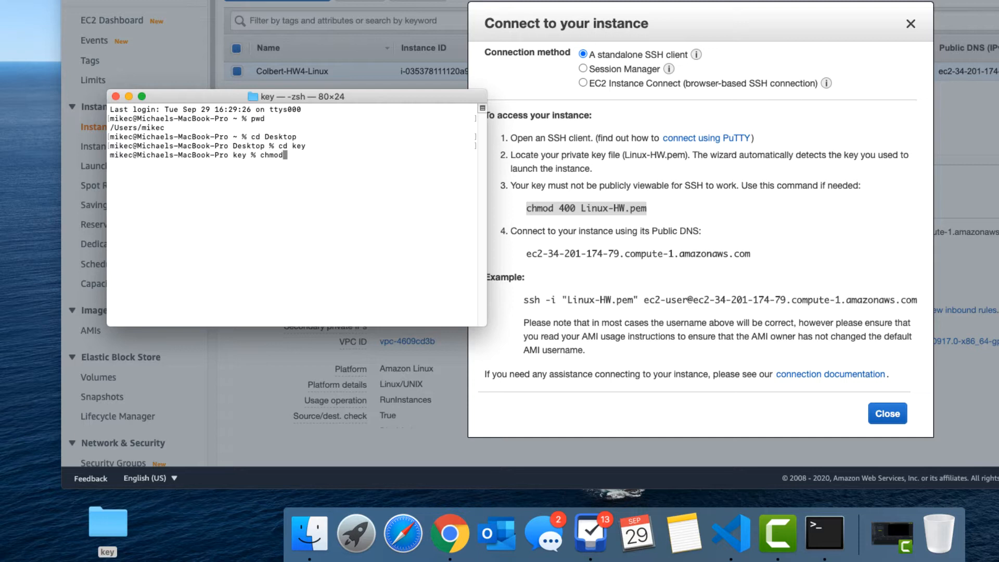
pyautogui.write('400')
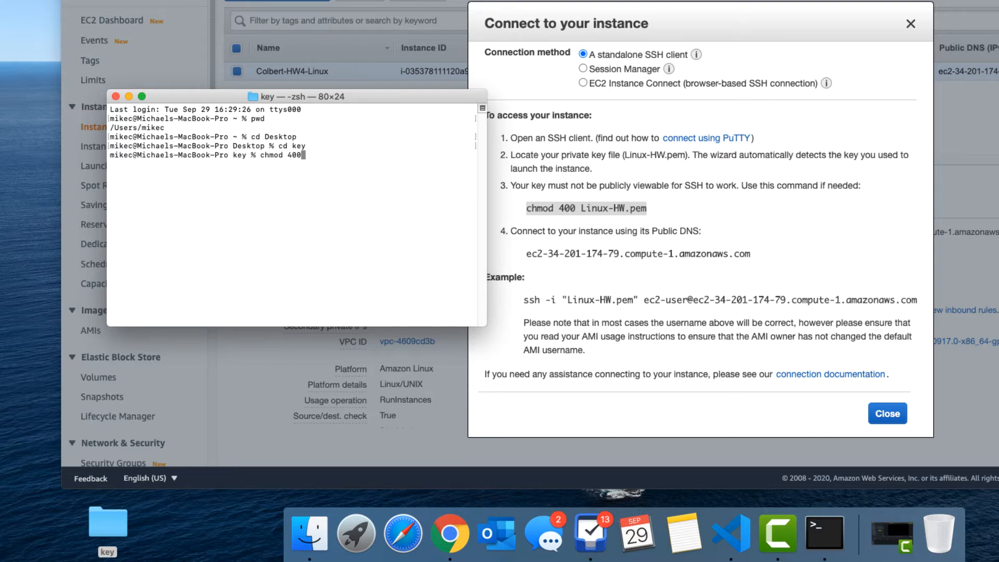
pyautogui.write('Linux-HW.pem')
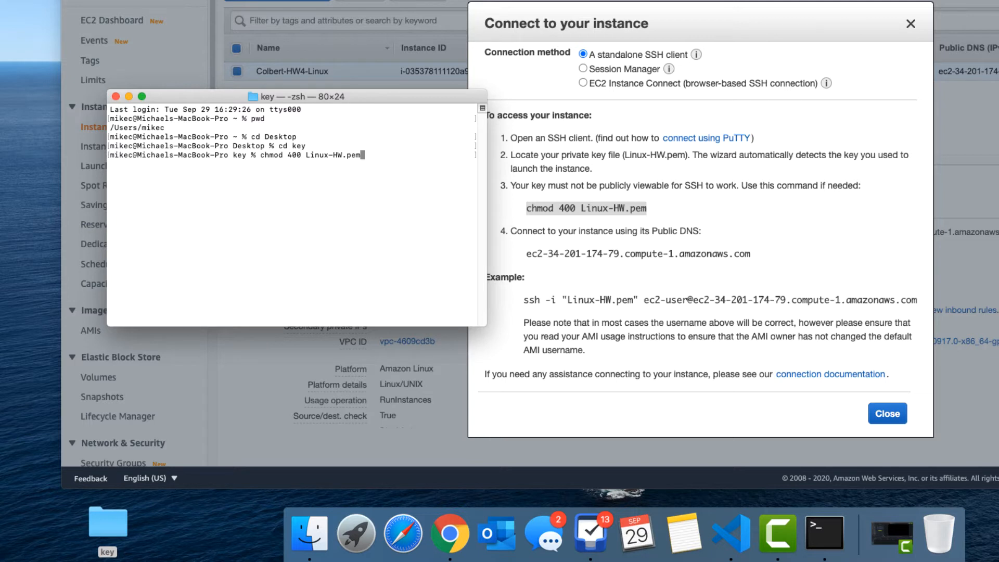
pyautogui.press('Return')
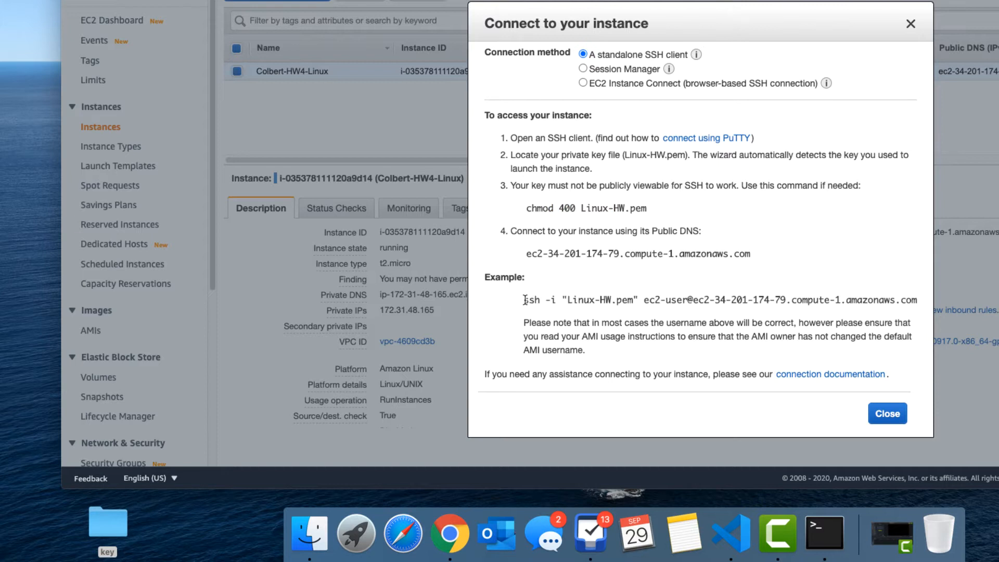
# Step: Copy the example 'ssh -i Linux-HW.pem ec2-user@…' command into Terminal
pyautogui.tripleClick(701, 300)
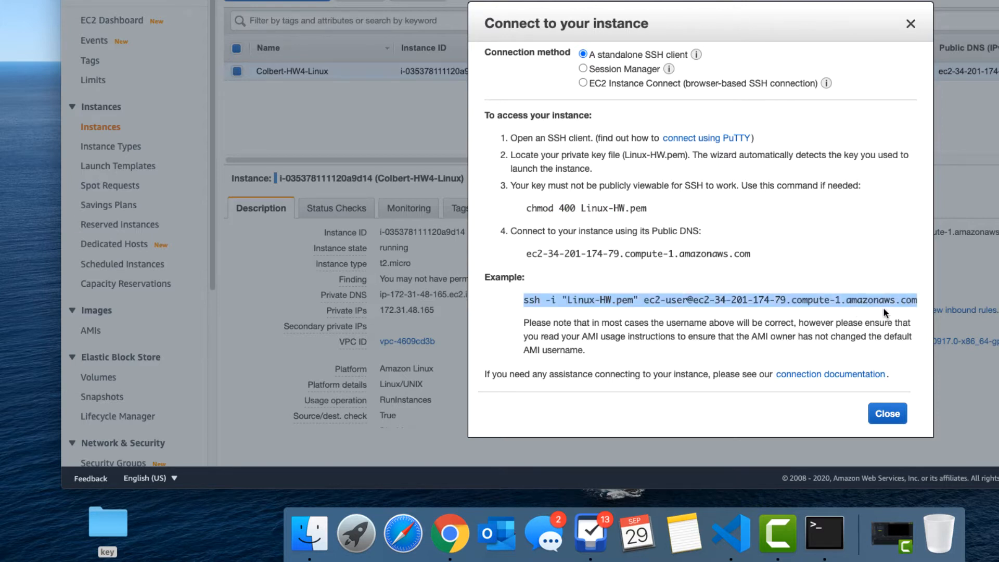
pyautogui.click(824, 531)
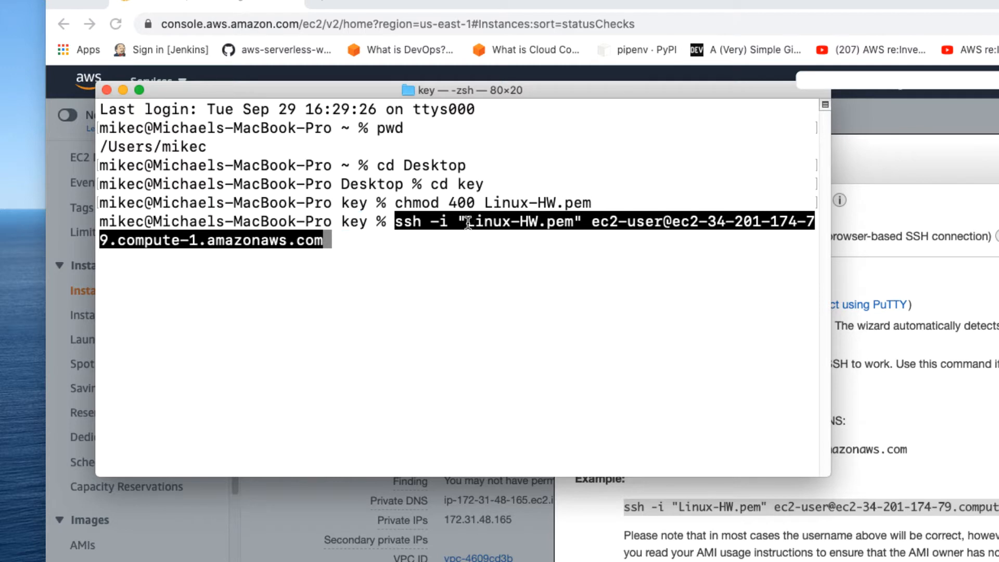
# Step: Highlight ec2-user in the pasted ssh command and close the Connect dialog
pyautogui.doubleClick(518, 222)
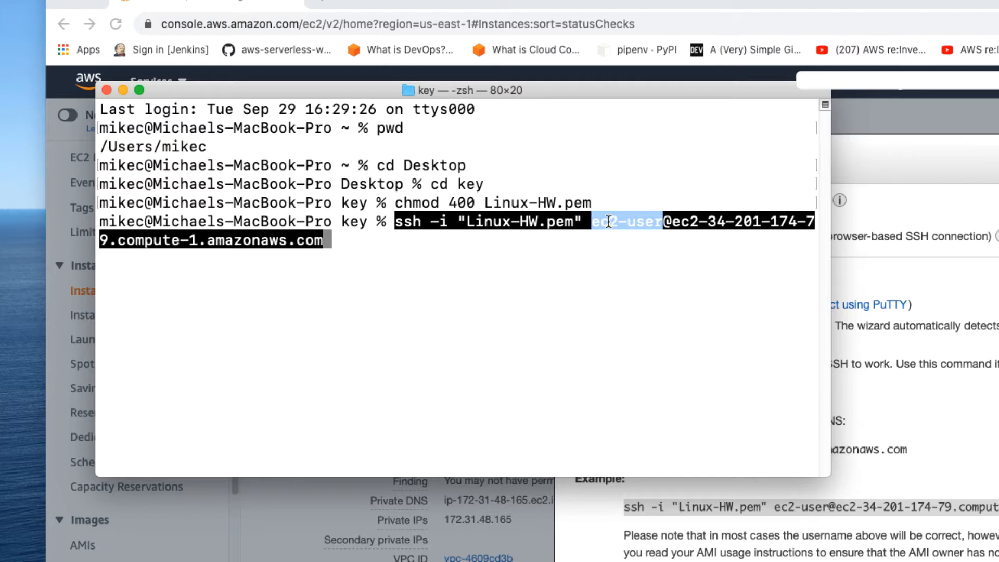
pyautogui.moveTo(653, 217)
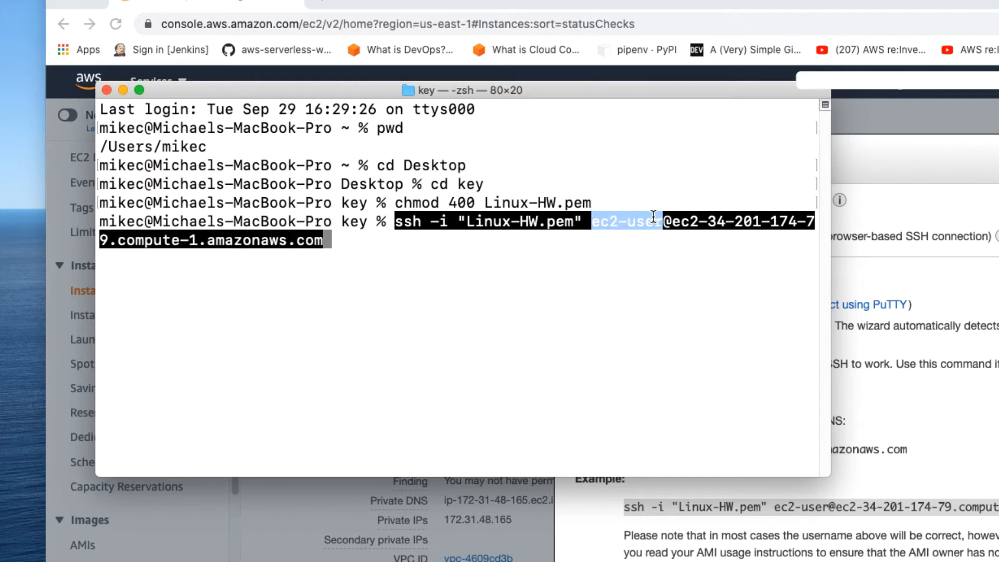
pyautogui.moveTo(681, 223)
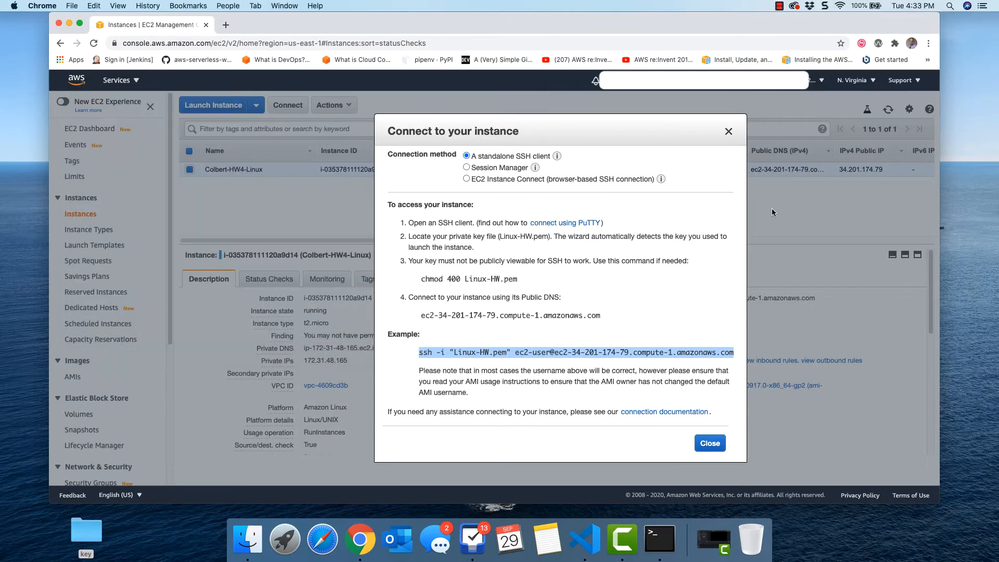
pyautogui.click(710, 443)
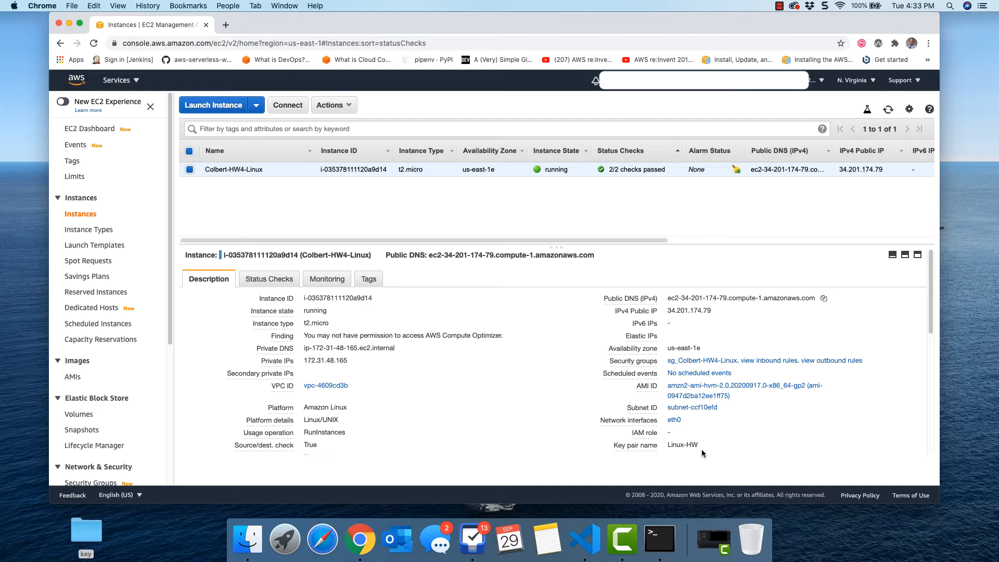
# Step: SSH in as ec2-user, accept the host, run ls and pwd, exit, close Terminal
pyautogui.click(659, 539)
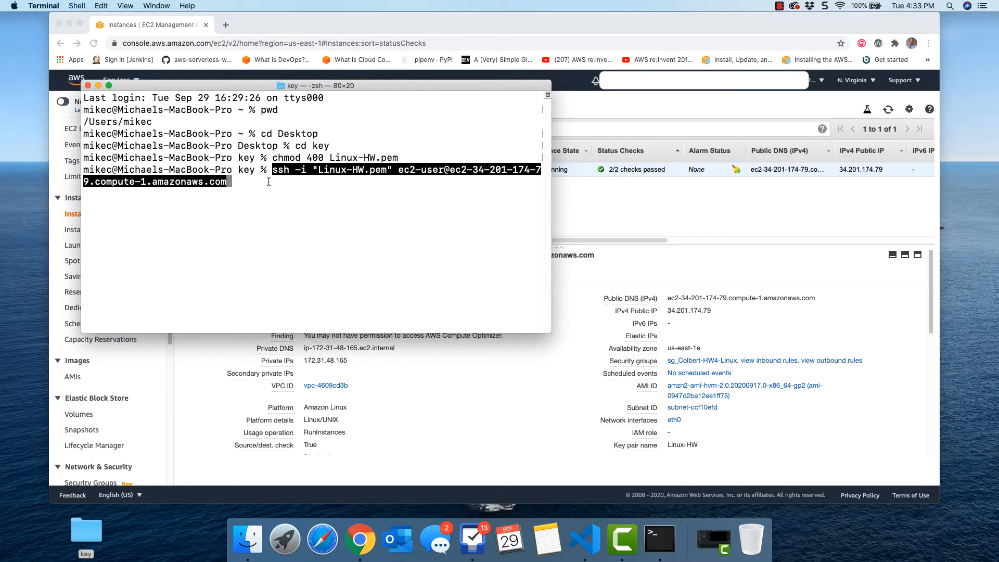
pyautogui.press('Return')
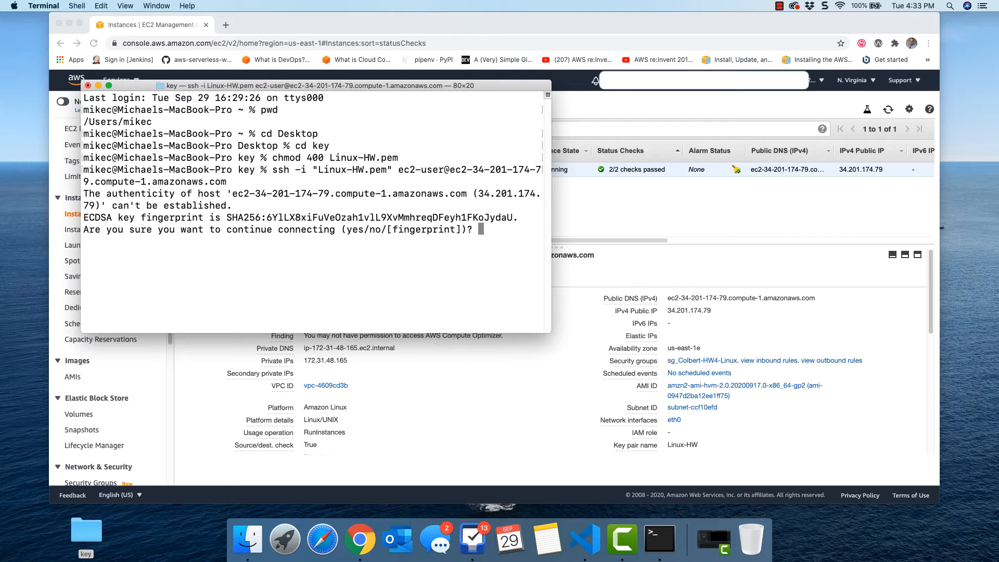
pyautogui.write('yes')
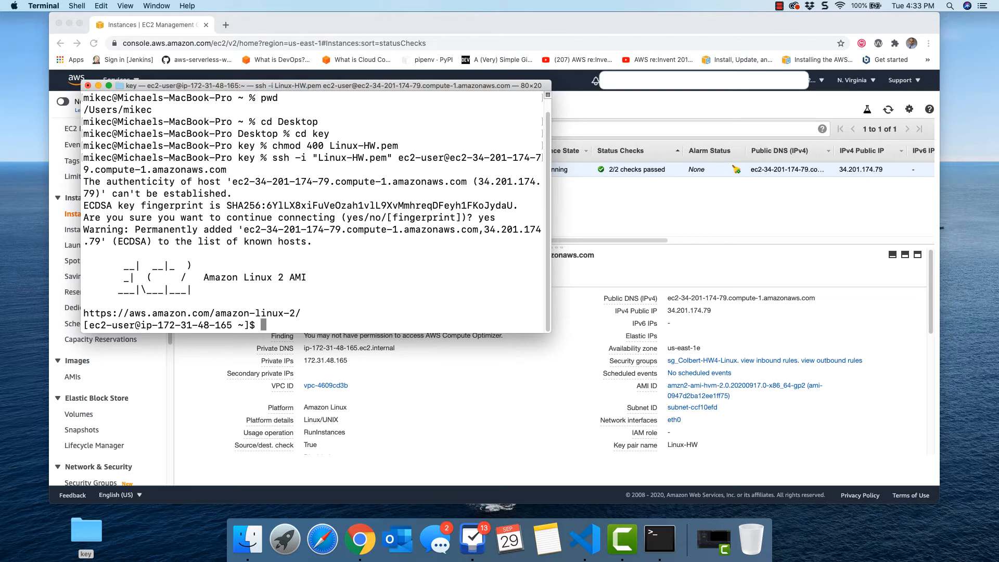
pyautogui.write('ls')
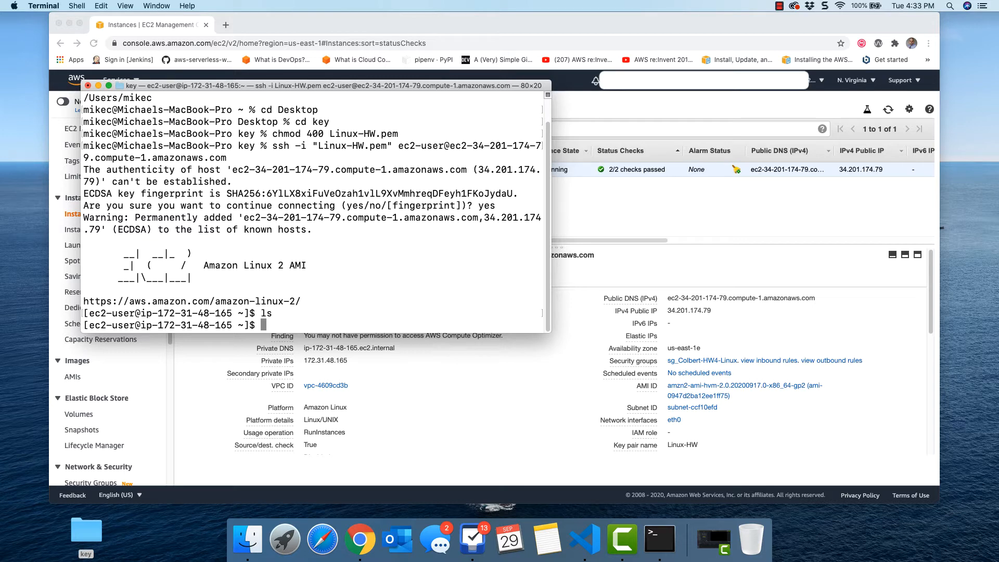
pyautogui.write('pwd')
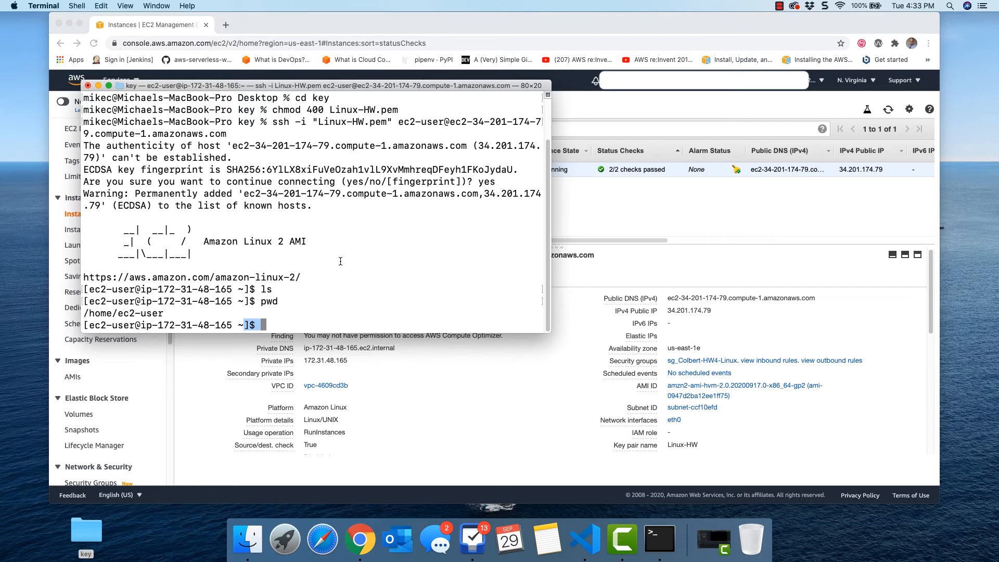
pyautogui.moveTo(83, 91)
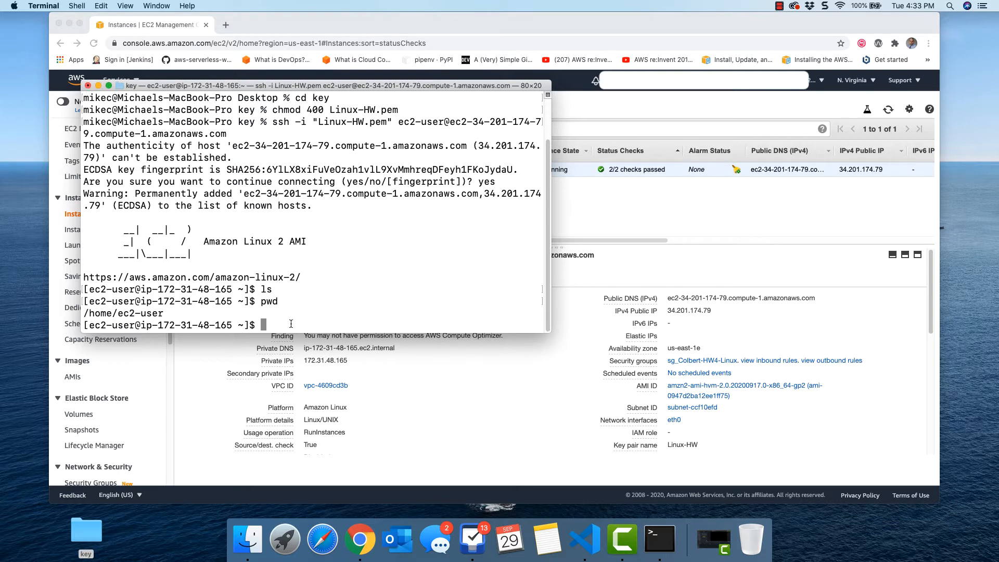
pyautogui.write('exit')
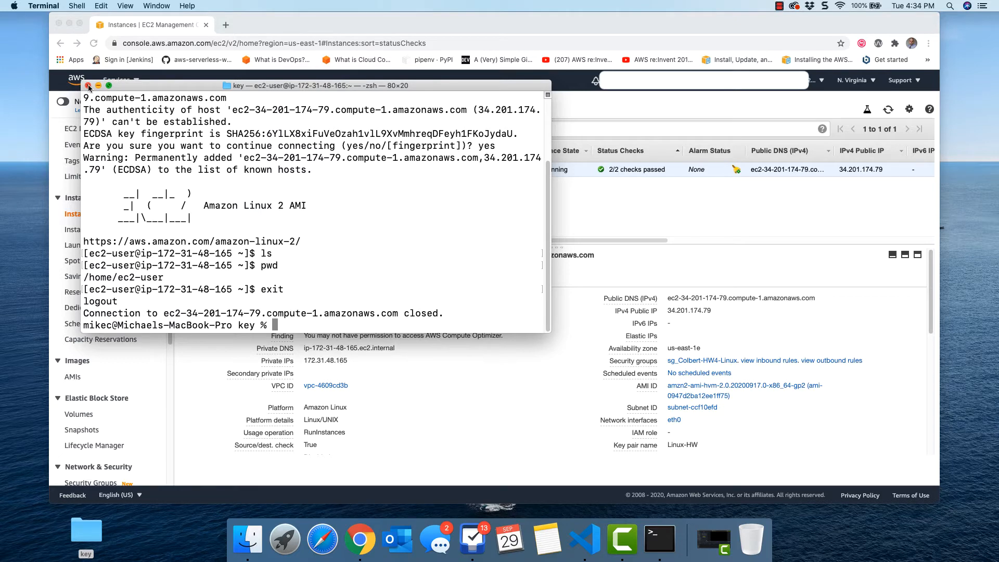
pyautogui.click(88, 85)
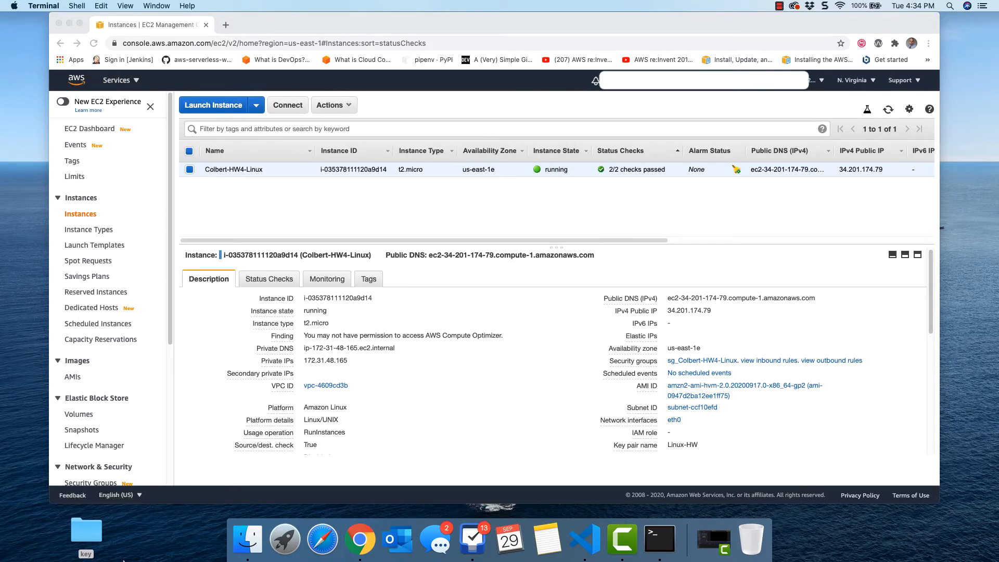
pyautogui.moveTo(284, 539)
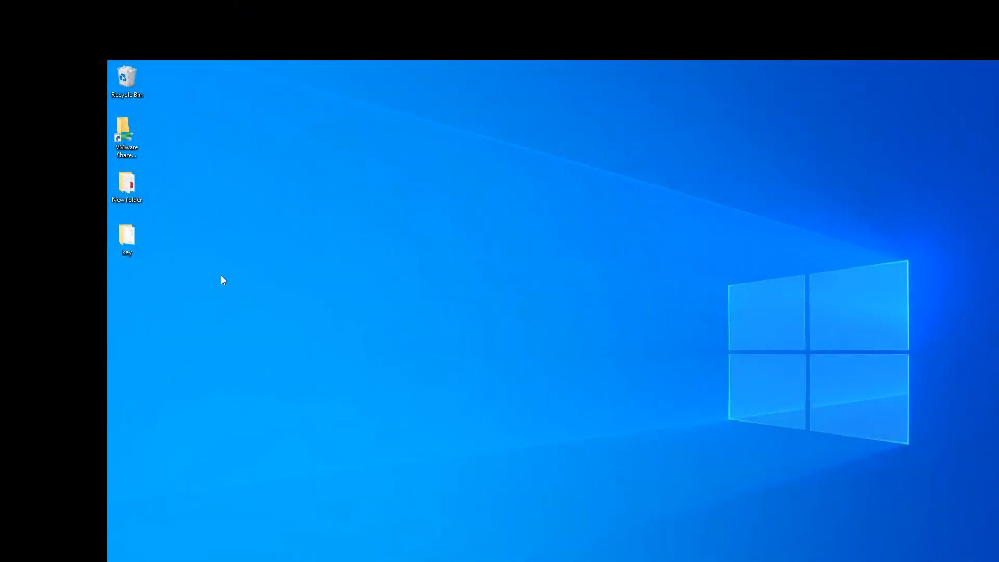
pyautogui.moveTo(176, 281)
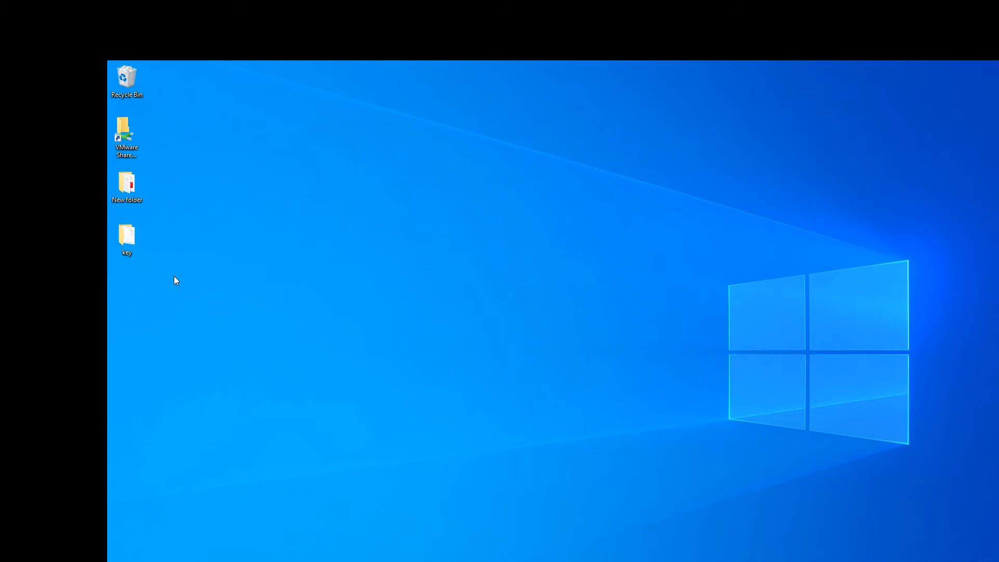
pyautogui.doubleClick(126, 235)
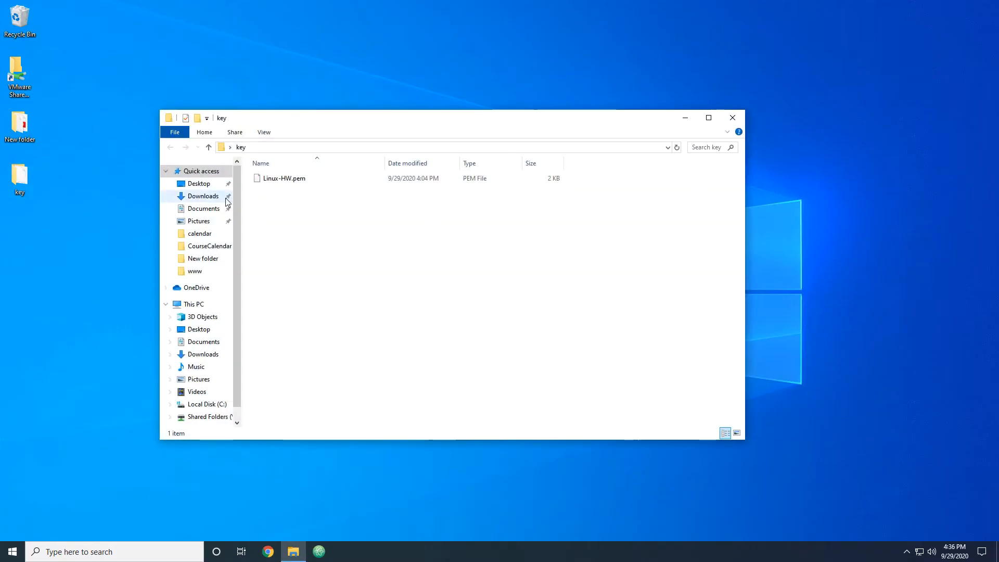
pyautogui.moveTo(284, 179)
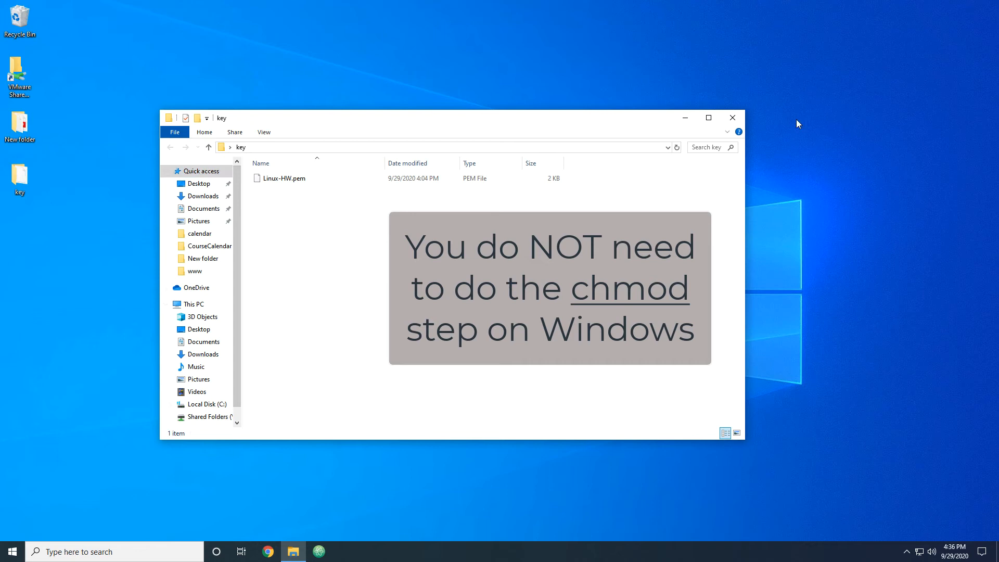
pyautogui.click(732, 118)
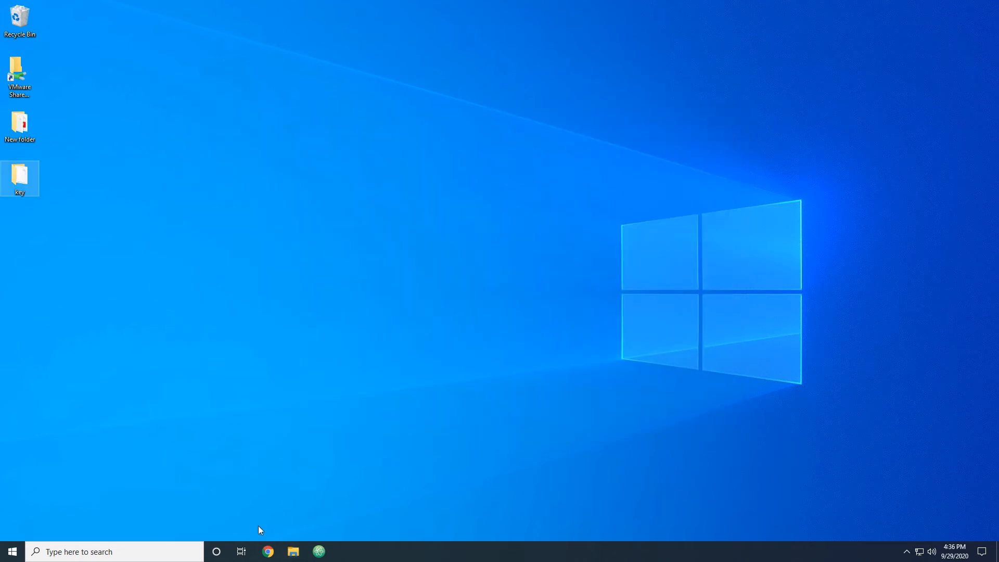
pyautogui.click(339, 190)
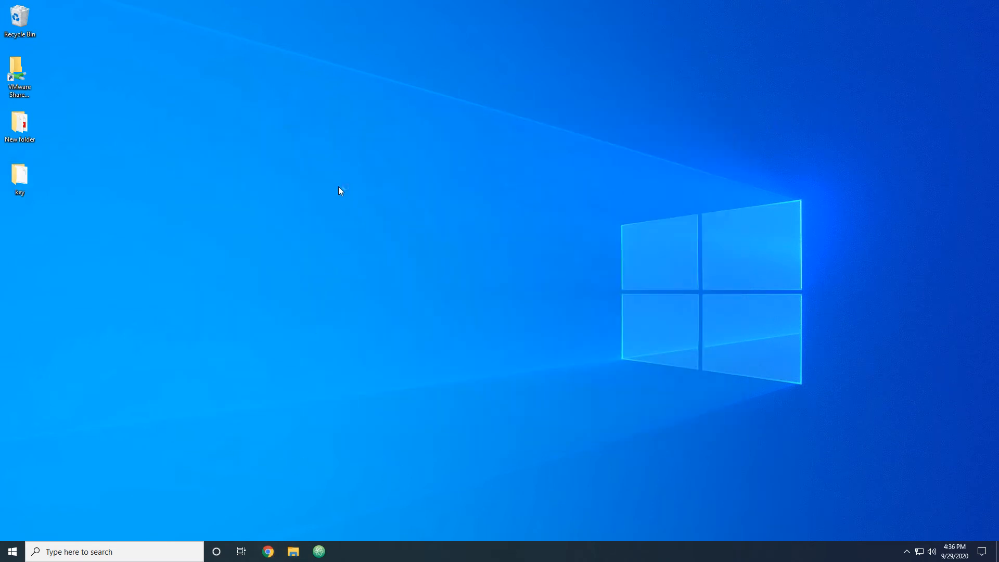
pyautogui.moveTo(318, 164)
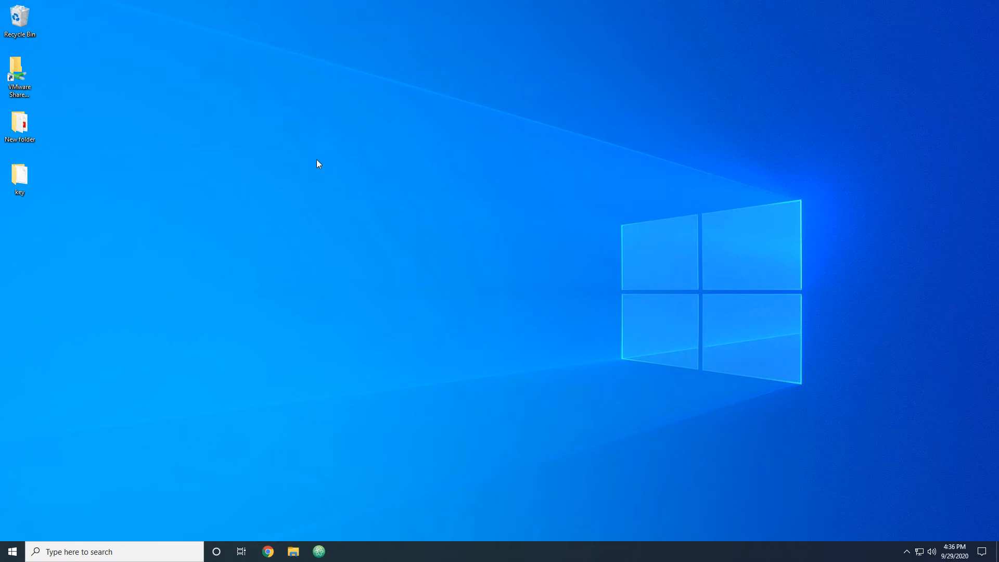
# Step: Search for PuTTY in Chrome and open the PuTTY latest release page
pyautogui.click(267, 552)
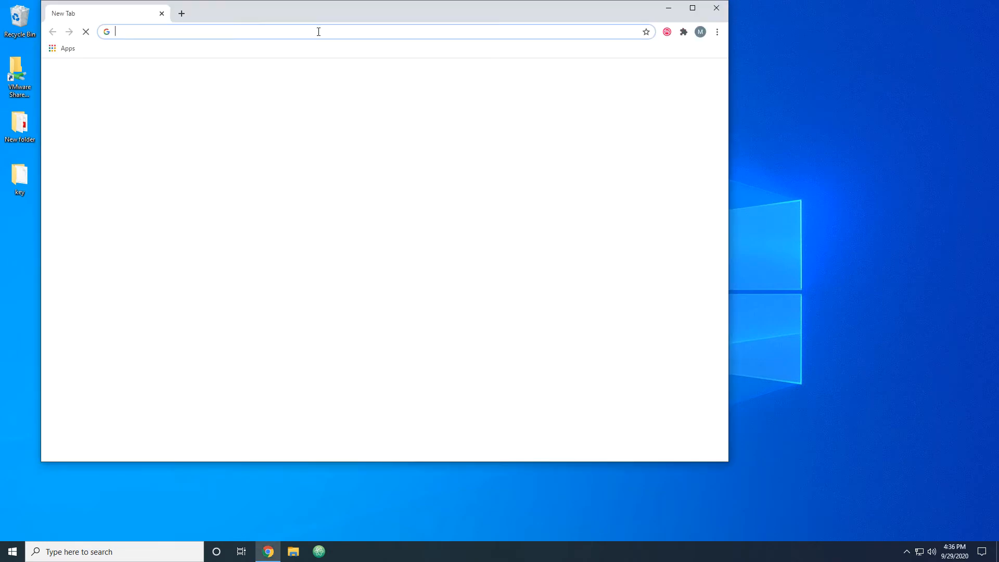
pyautogui.write('pu')
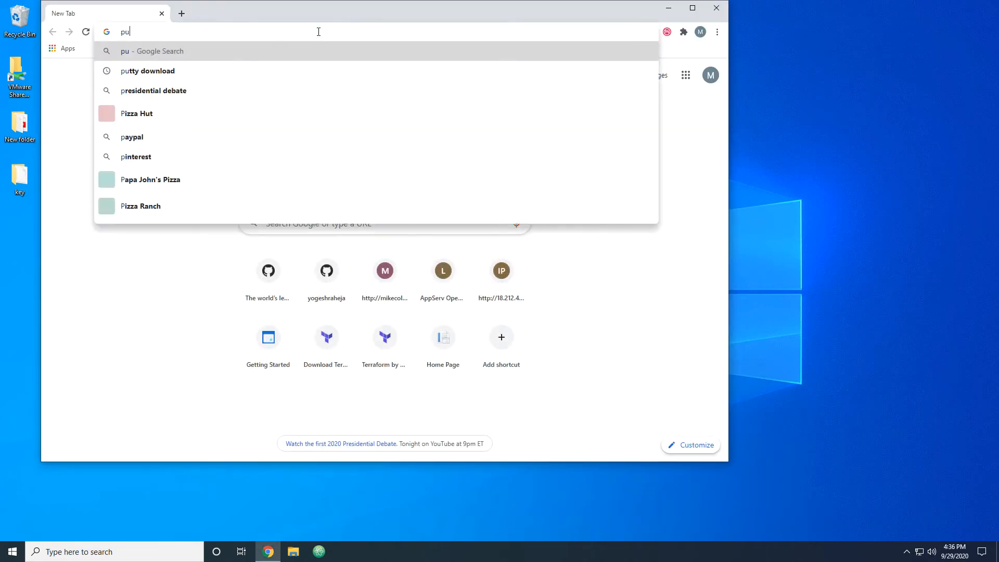
pyautogui.click(147, 71)
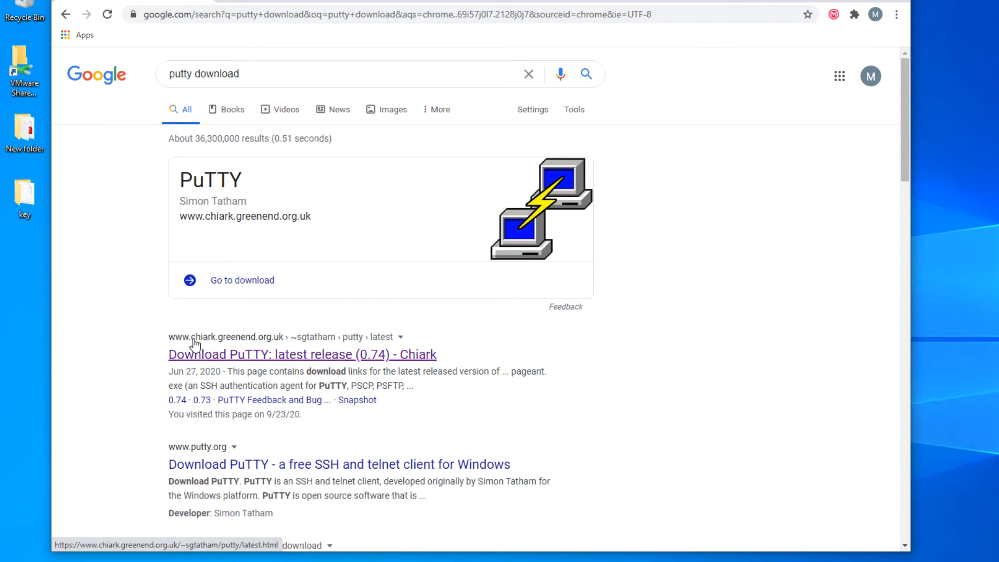
pyautogui.moveTo(267, 346)
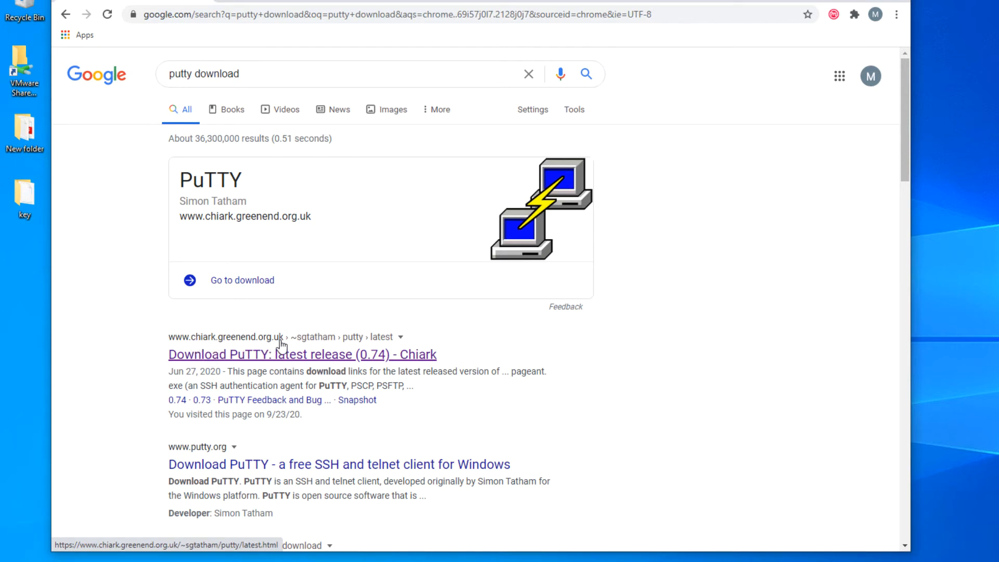
pyautogui.moveTo(273, 360)
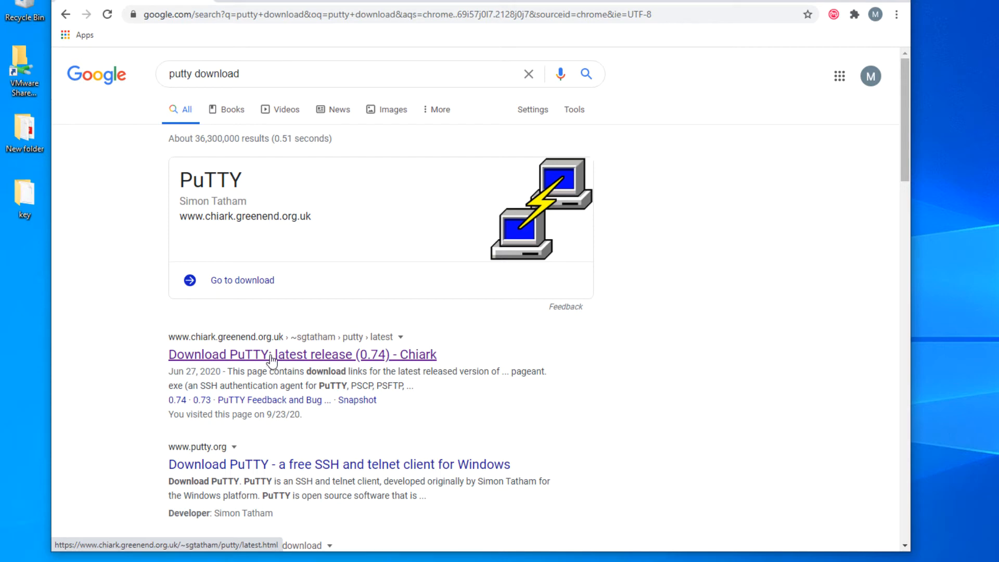
pyautogui.click(303, 355)
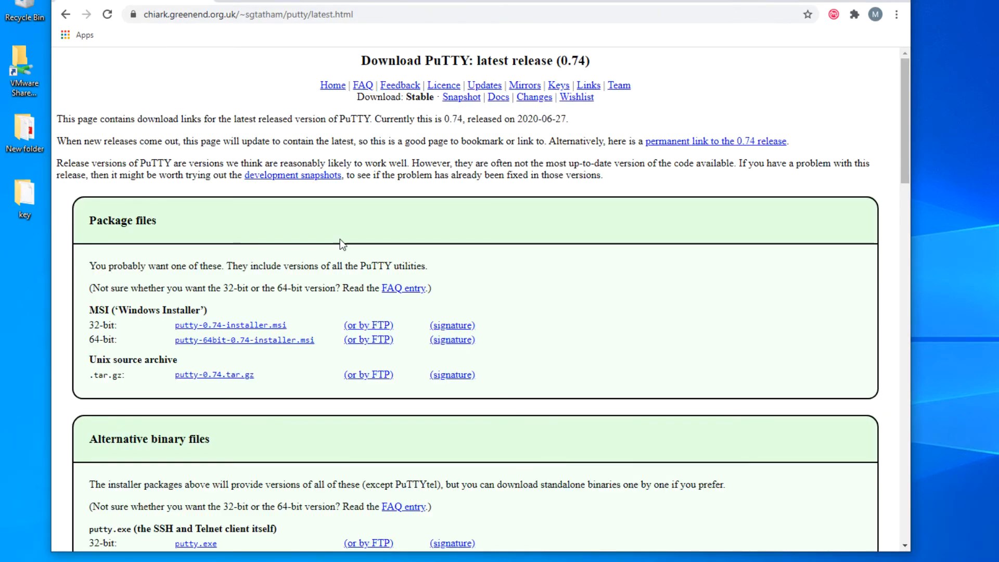
pyautogui.moveTo(247, 336)
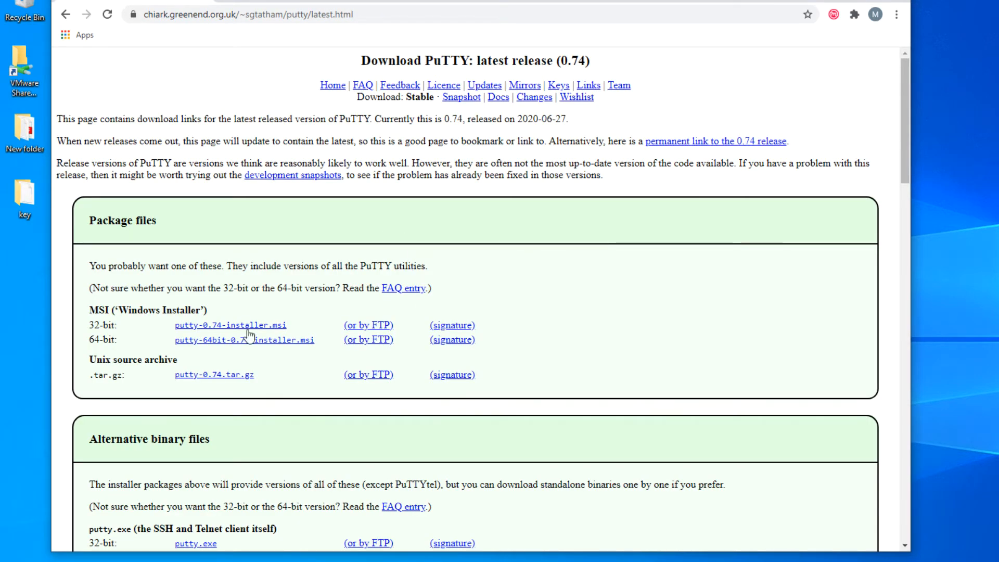
# Step: Download the 64-bit putty.exe and locate the puttygen.exe entry
pyautogui.scroll(-3)
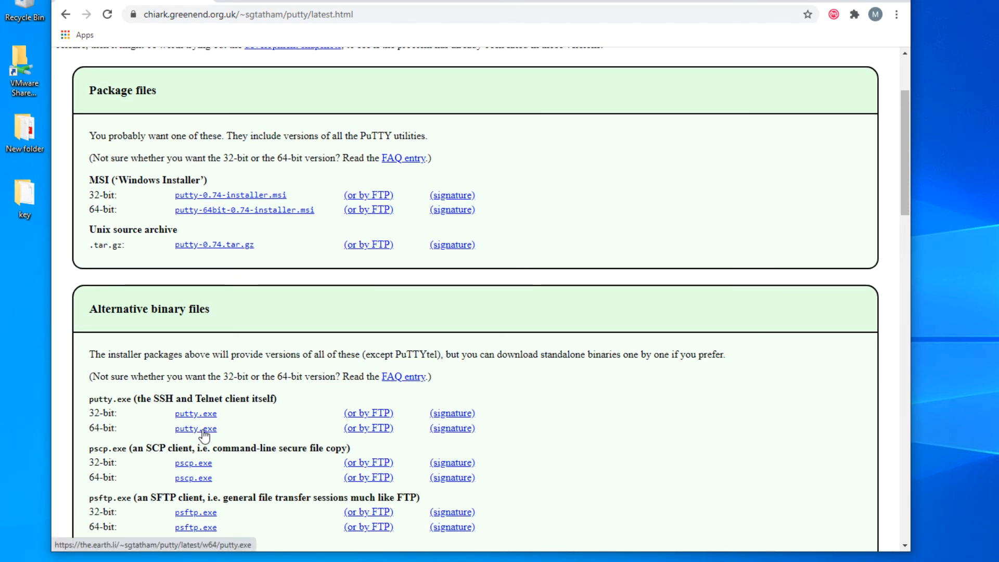
pyautogui.click(196, 428)
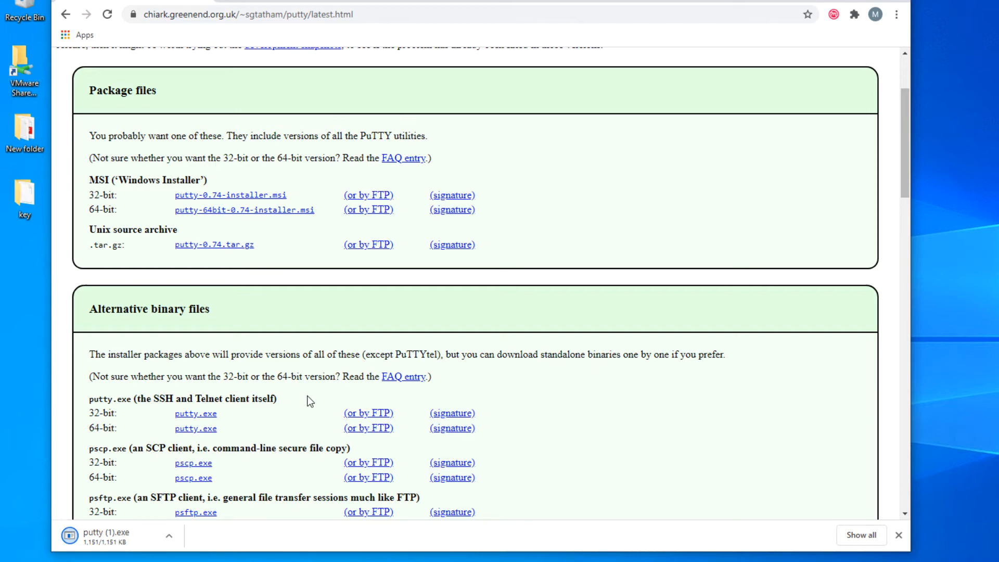
pyautogui.scroll(-3)
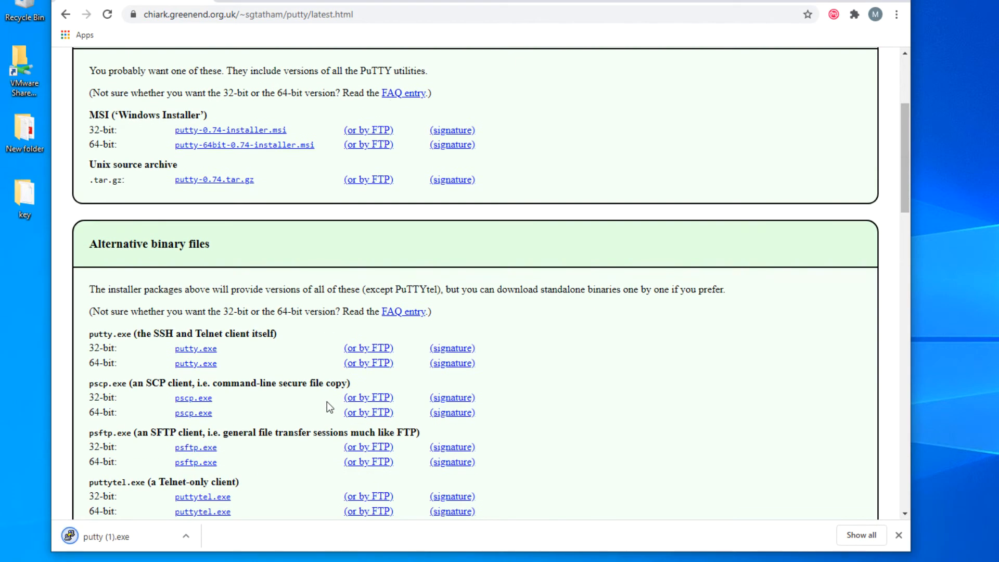
pyautogui.scroll(-3)
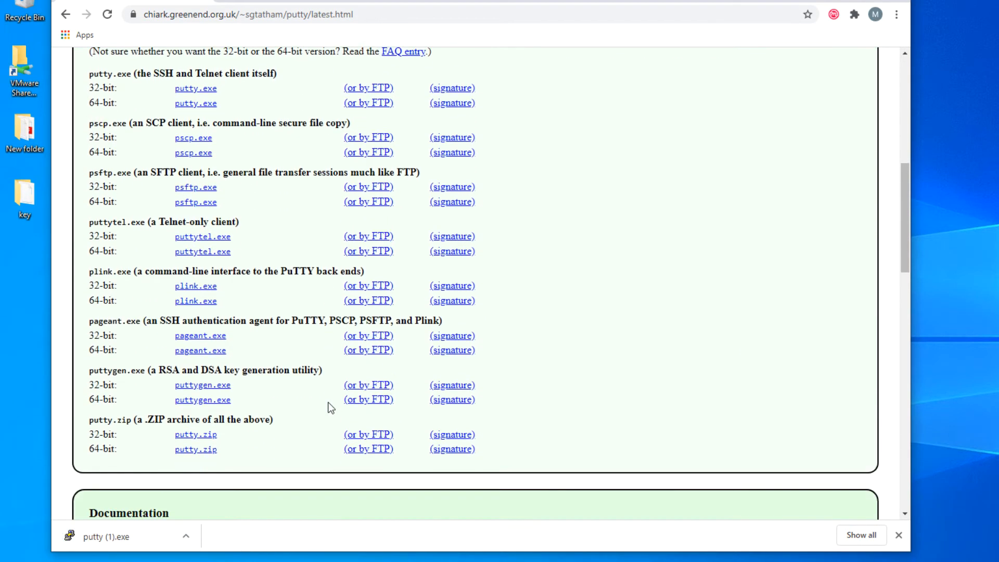
pyautogui.moveTo(94, 374)
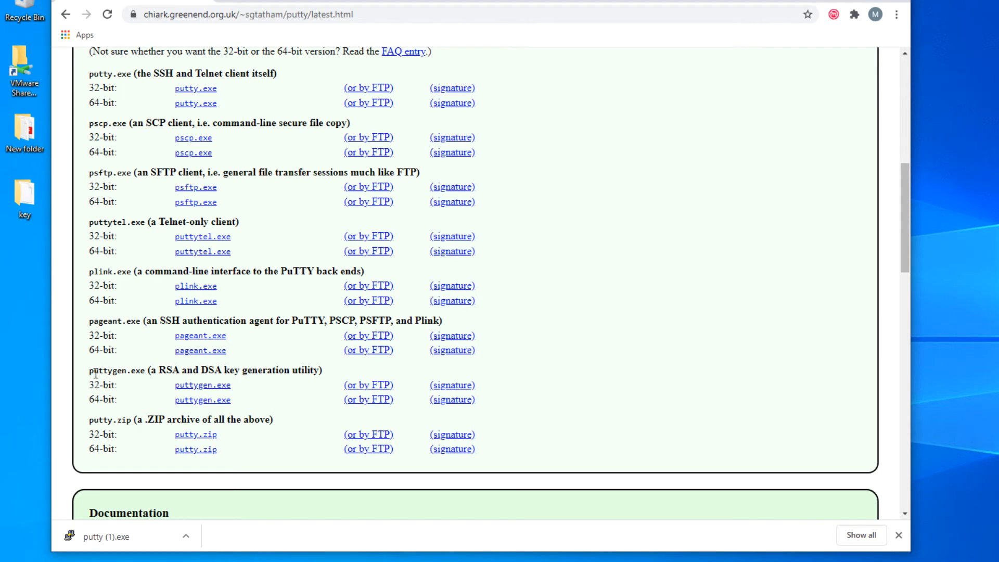
pyautogui.doubleClick(108, 369)
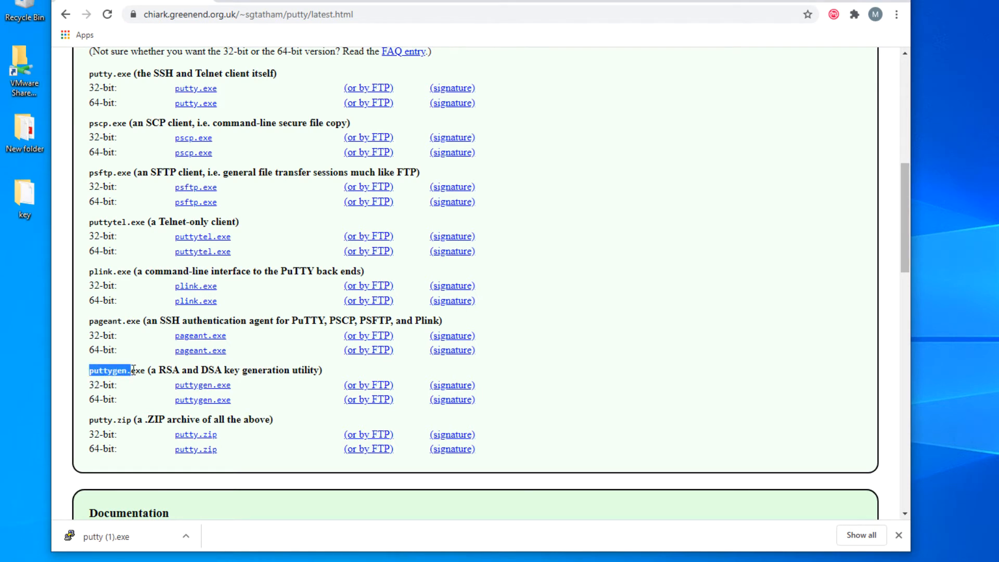
pyautogui.moveTo(202, 400)
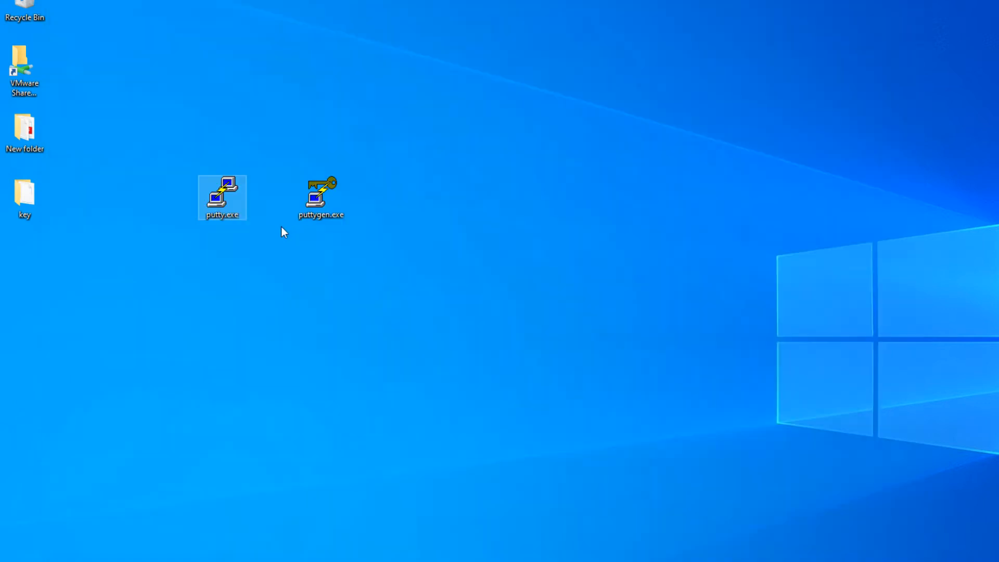
pyautogui.moveTo(232, 224)
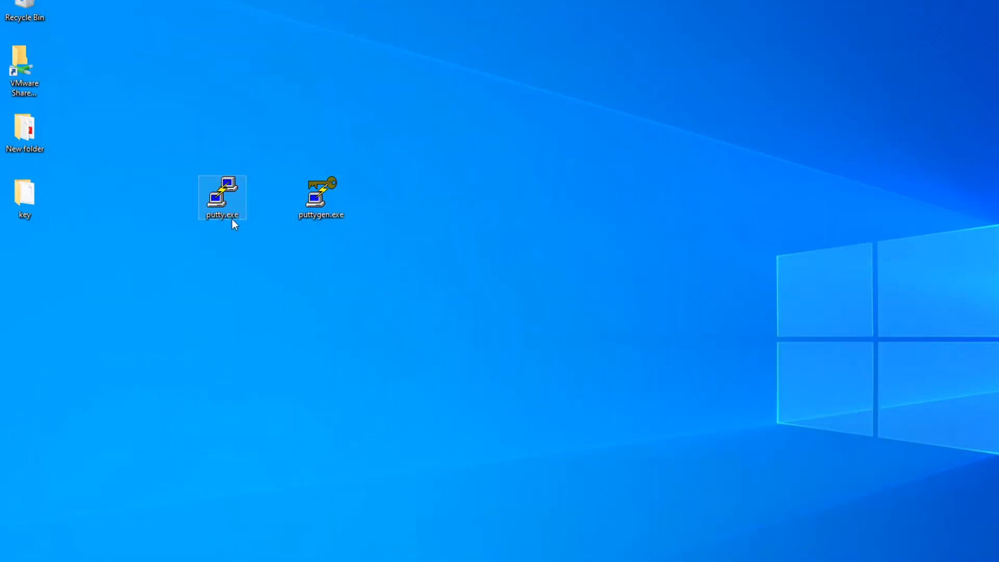
pyautogui.moveTo(322, 198)
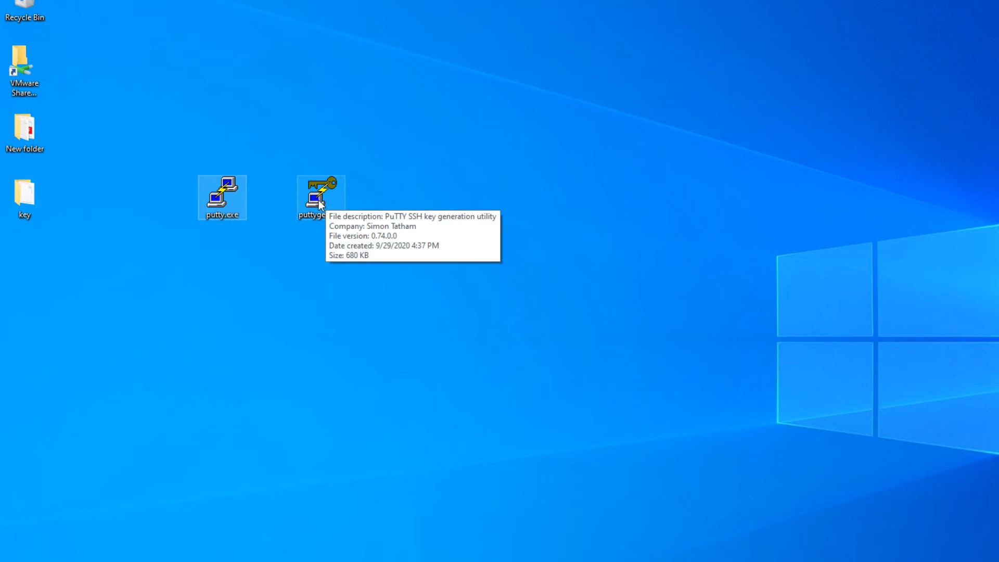
# Step: Launch puttygen.exe from the desktop
pyautogui.doubleClick(321, 198)
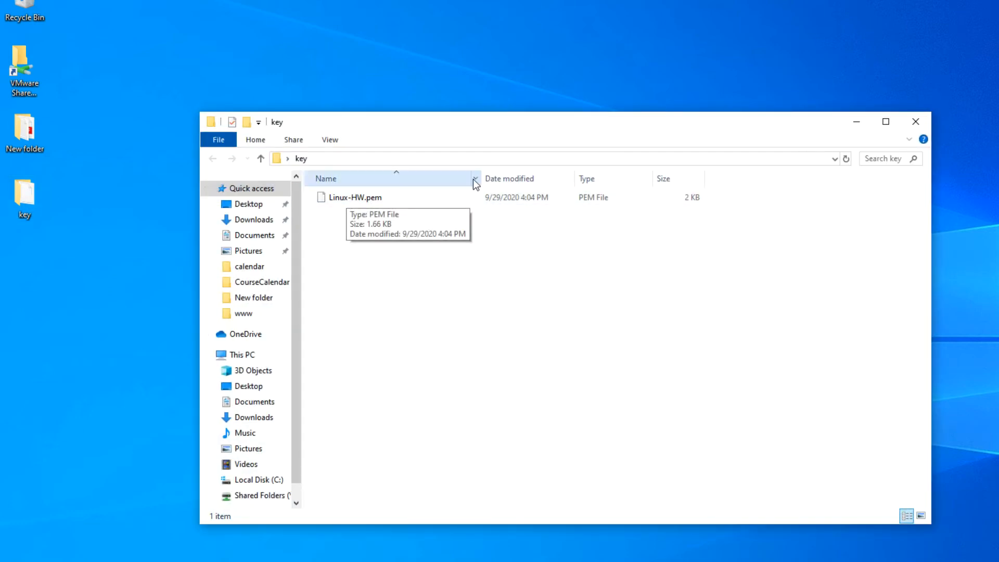
pyautogui.moveTo(917, 121)
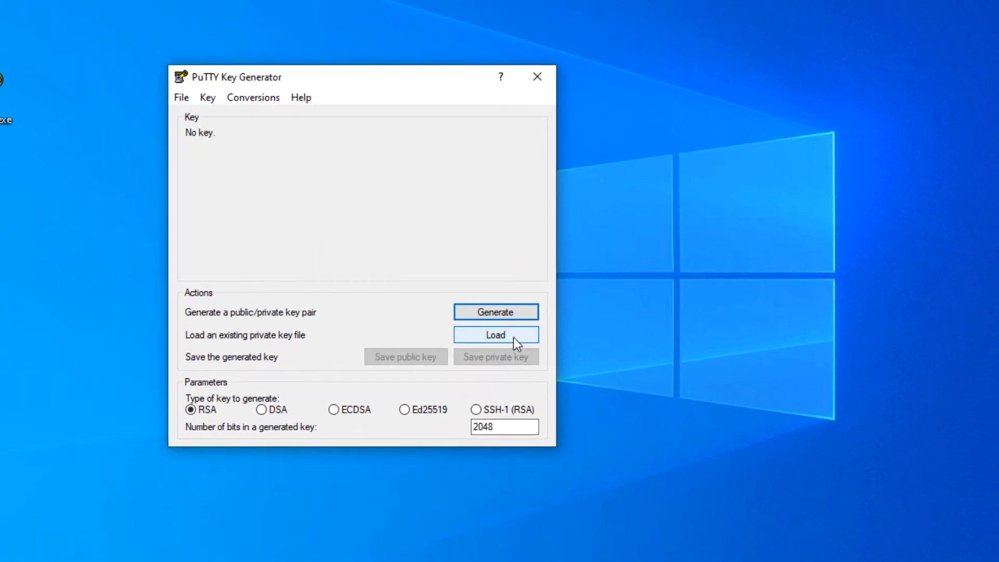
# Step: Load Linux-HW.pem from the key folder into PuTTYgen and dismiss the import notice
pyautogui.click(495, 335)
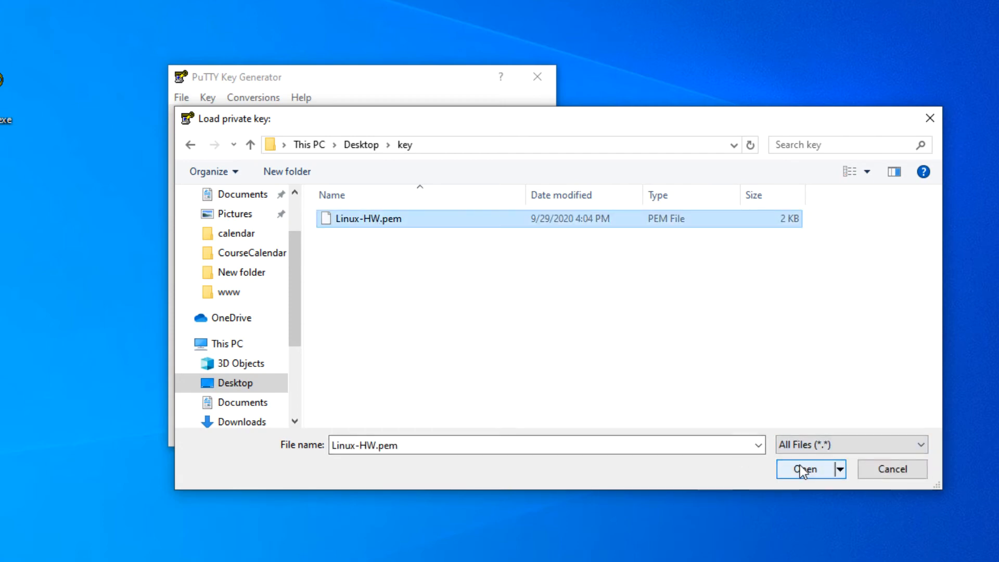
pyautogui.click(805, 468)
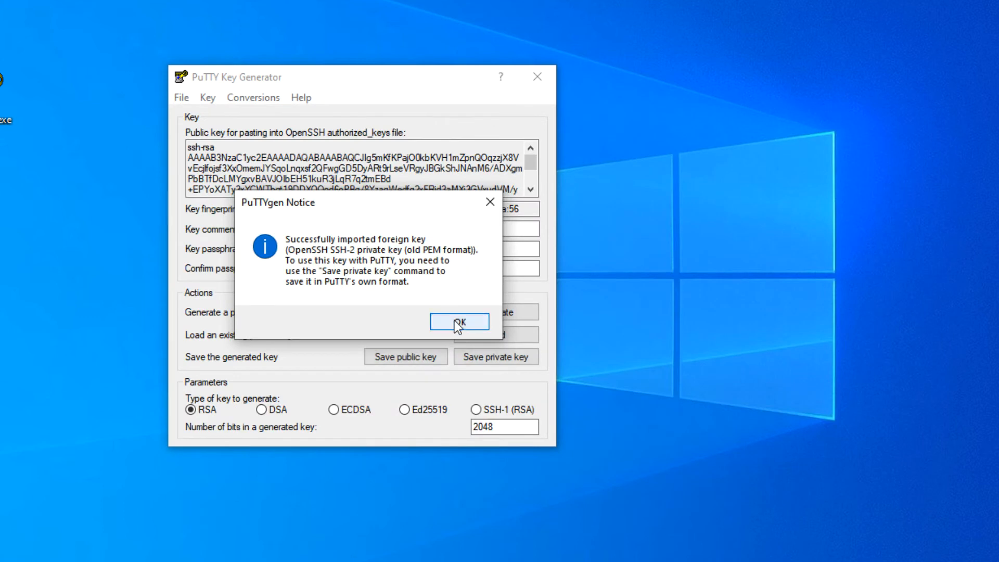
pyautogui.click(458, 321)
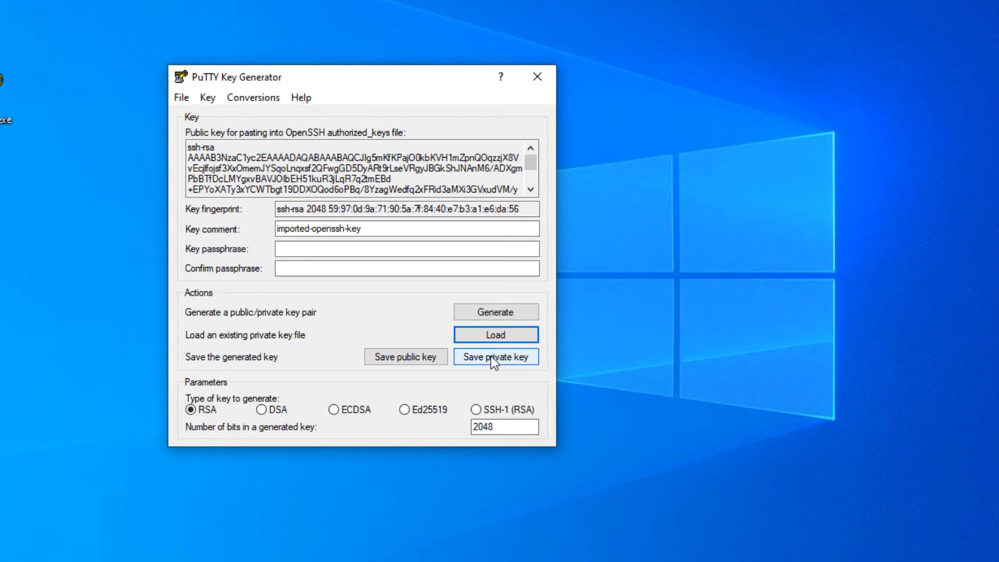
# Step: Save the key without a passphrase as Linux-HW.ppk, then close PuTTYgen
pyautogui.click(495, 356)
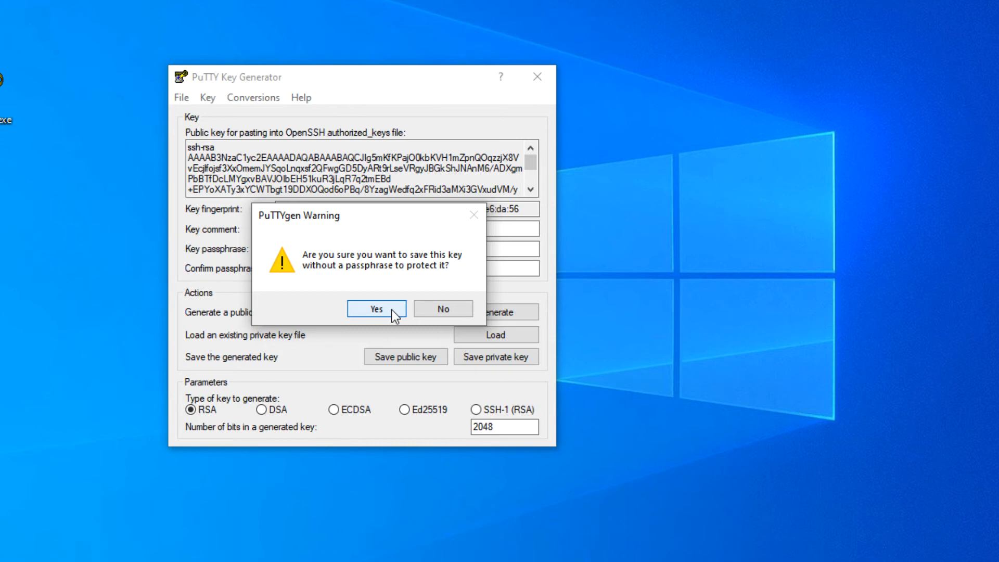
pyautogui.click(376, 309)
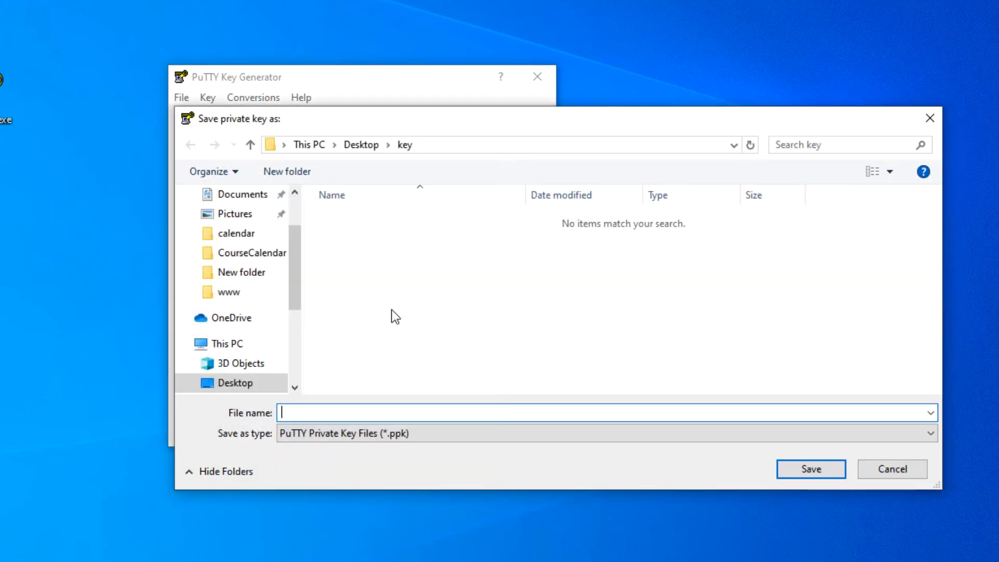
pyautogui.write('Lin')
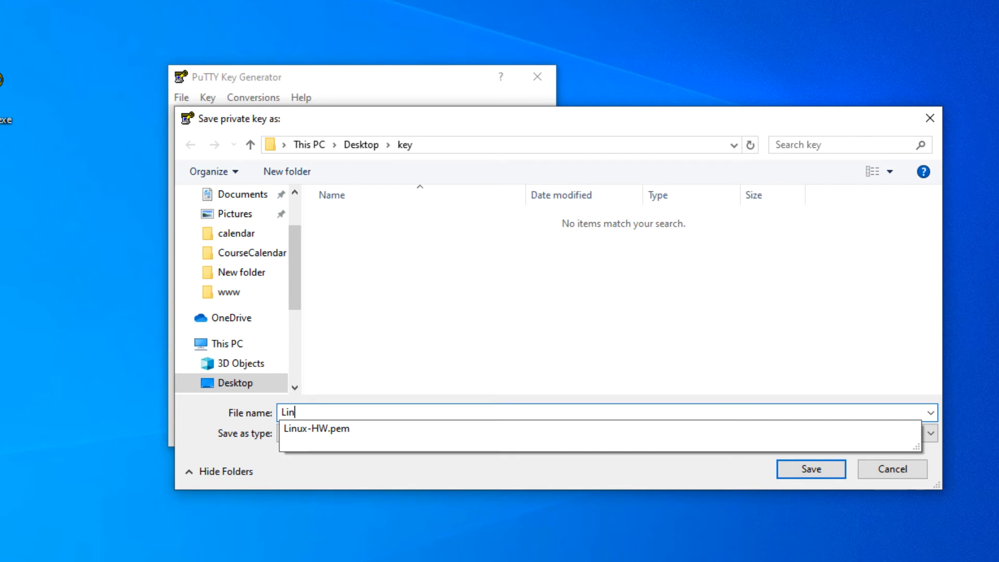
pyautogui.write('ux-HW')
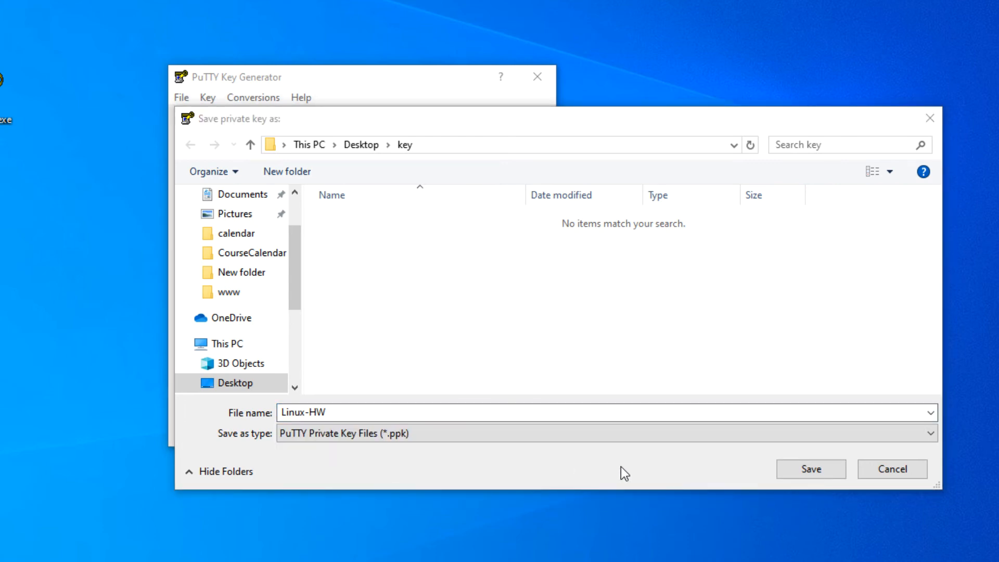
pyautogui.click(810, 469)
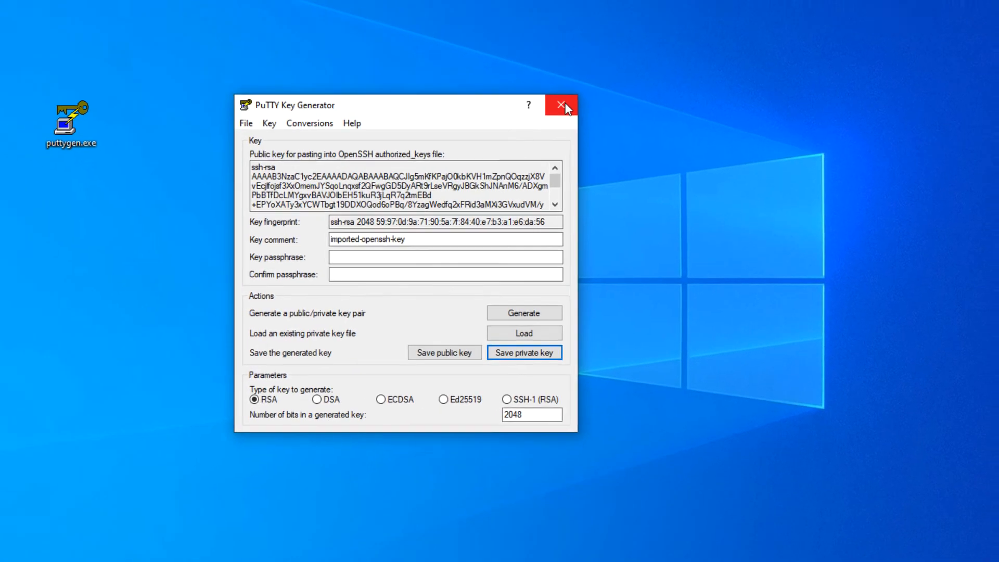
pyautogui.click(560, 105)
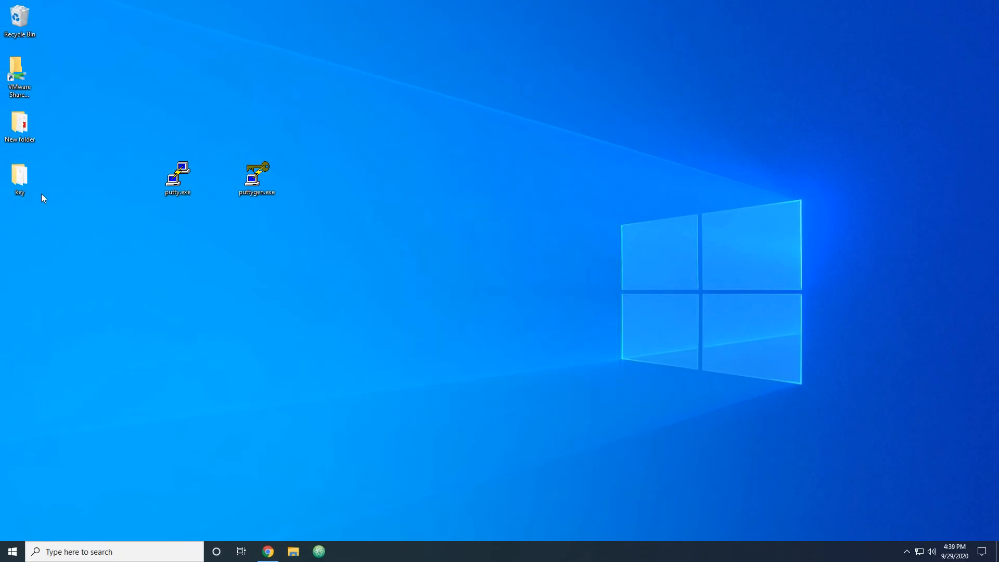
pyautogui.doubleClick(20, 176)
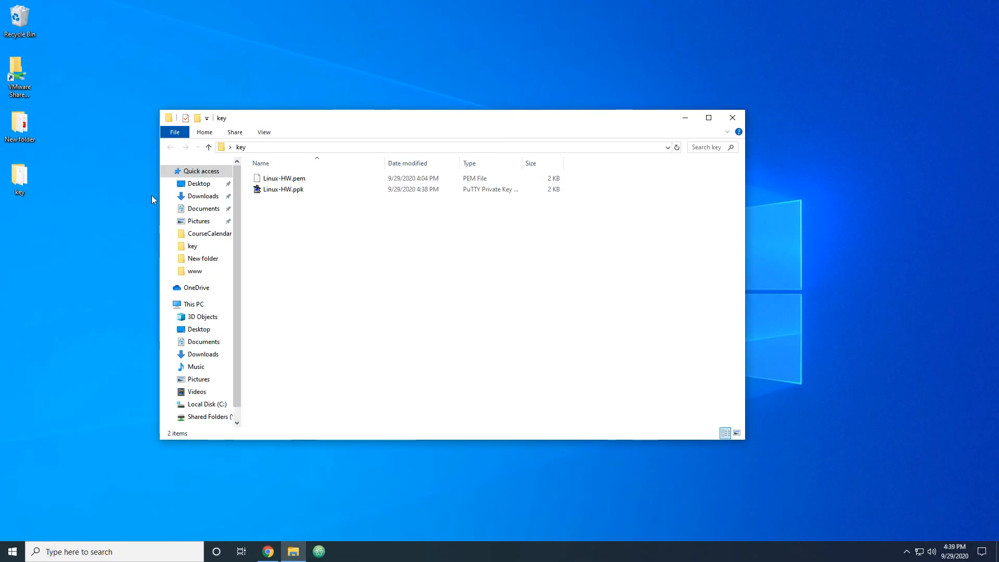
pyautogui.click(284, 178)
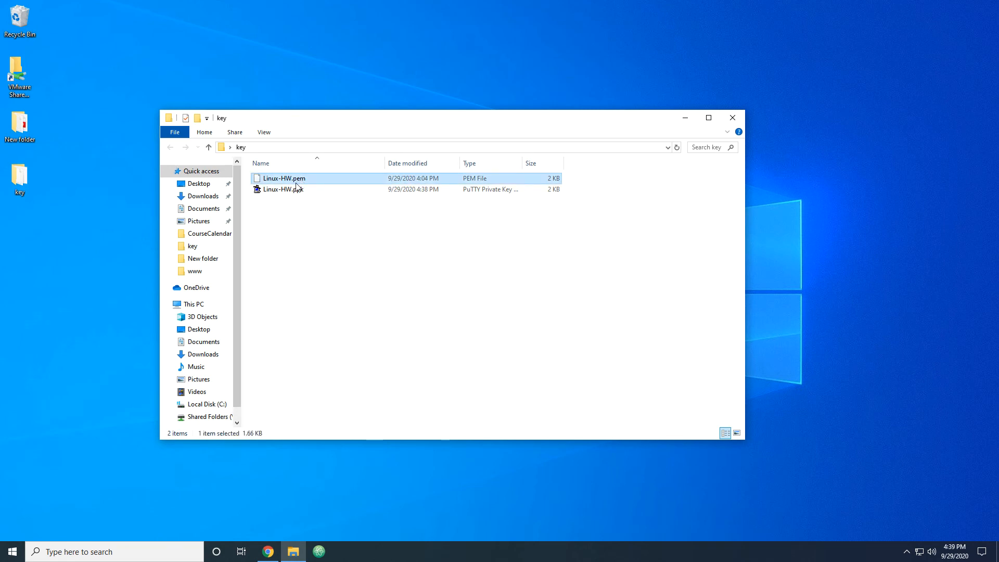
pyautogui.click(282, 189)
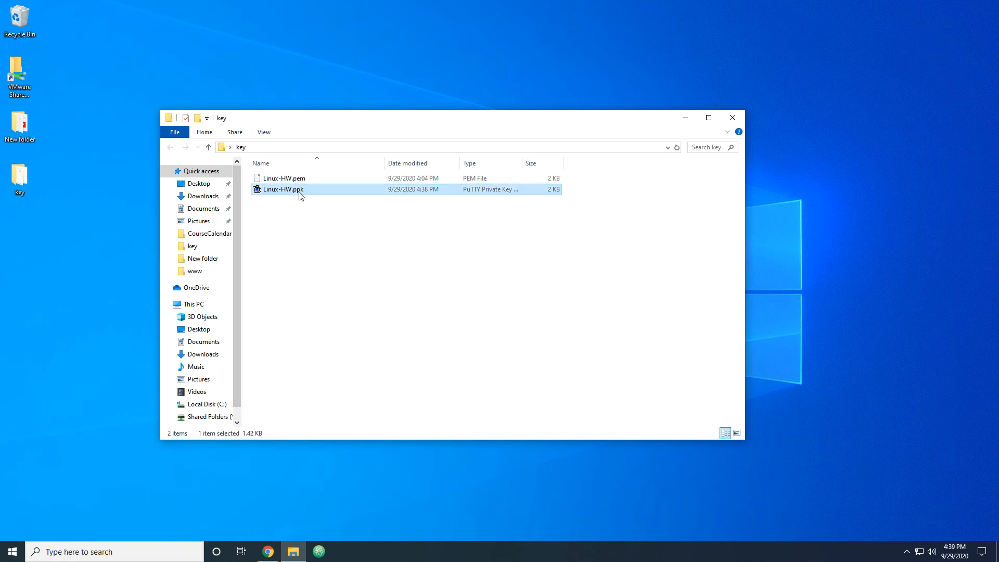
pyautogui.moveTo(733, 118)
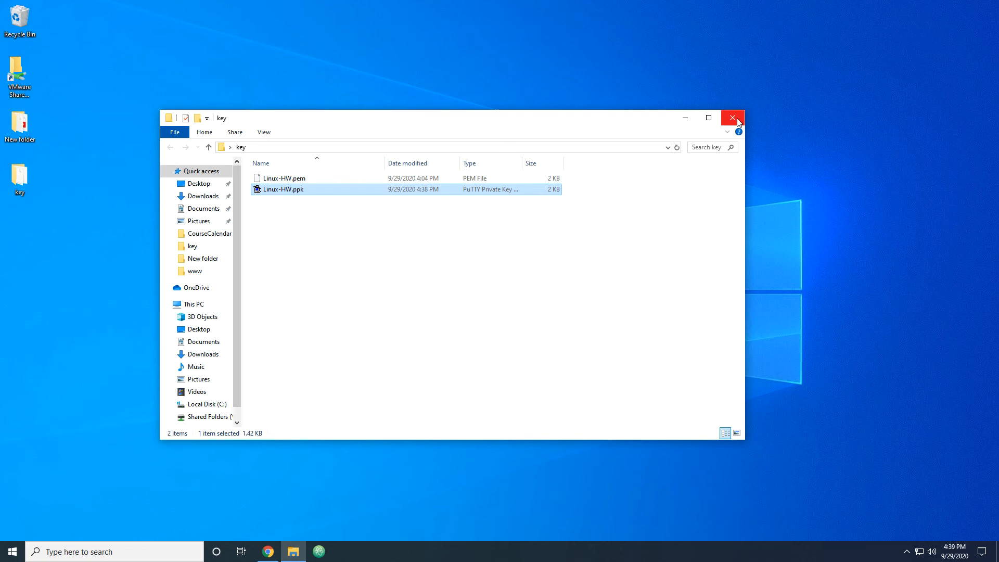
pyautogui.click(732, 119)
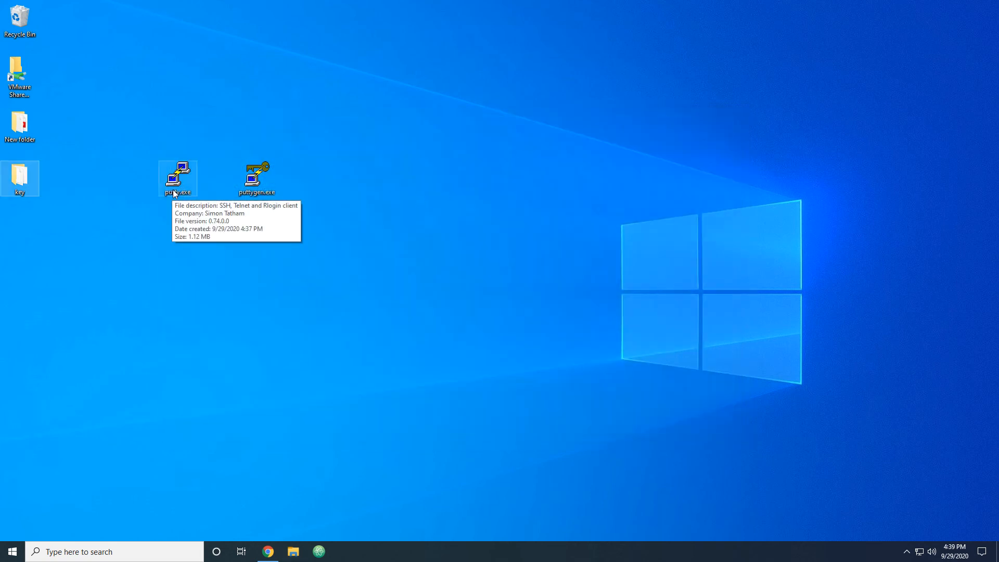
# Step: Launch the PuTTY SSH client from its desktop shortcut
pyautogui.doubleClick(177, 176)
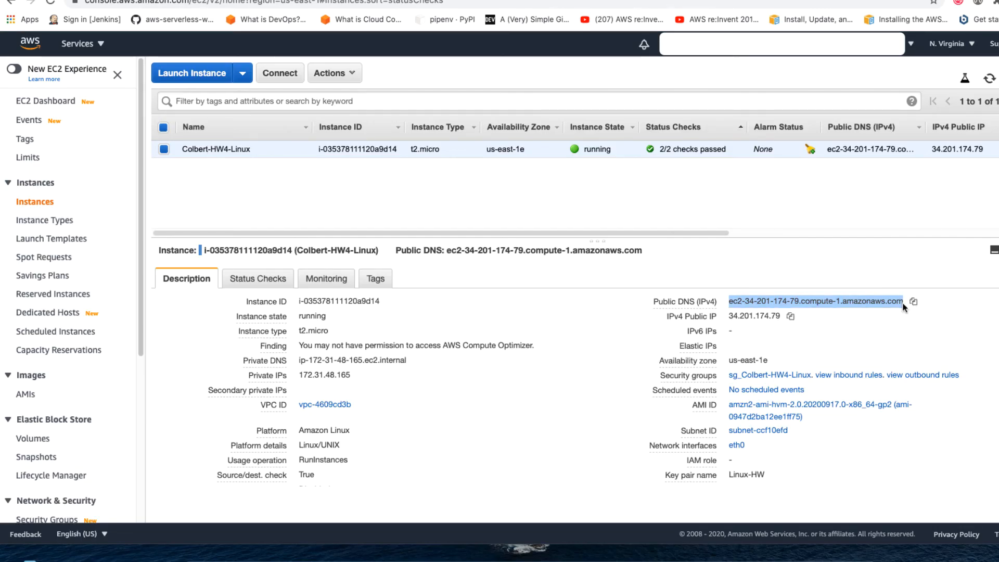
pyautogui.moveTo(695, 486)
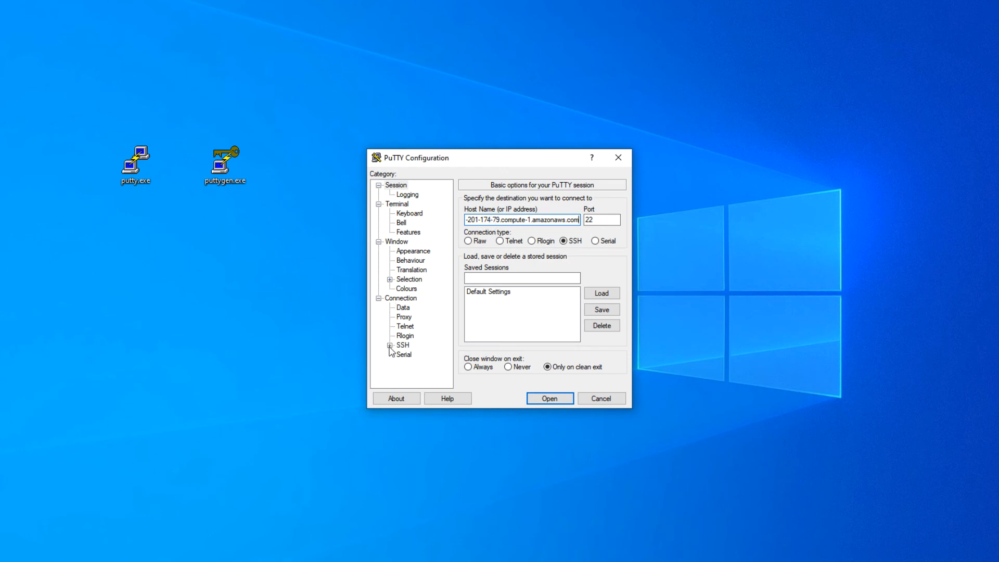
# Step: Set Desktop\key\Linux-HW.ppk as the SSH Auth private key and start connecting
pyautogui.click(389, 345)
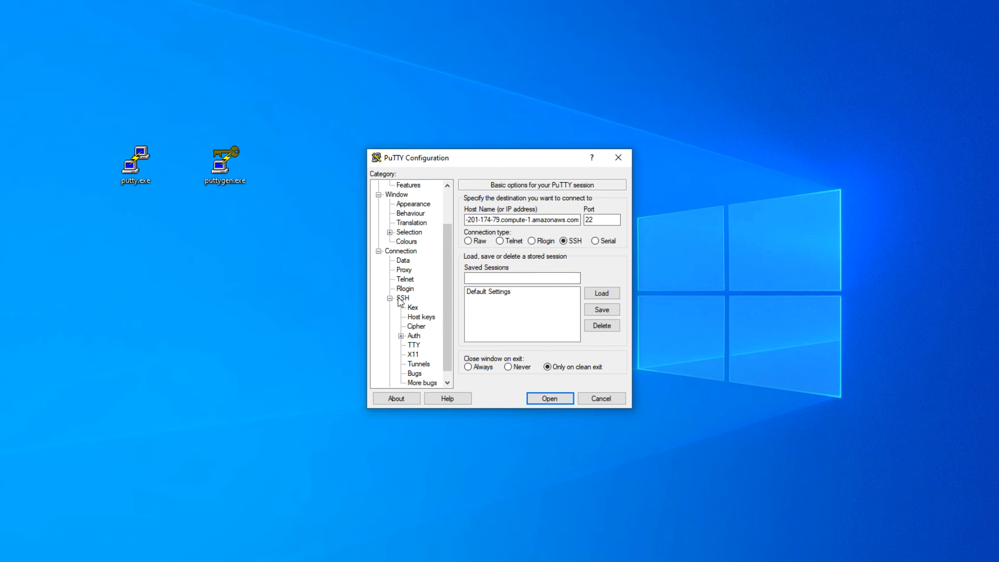
pyautogui.click(401, 335)
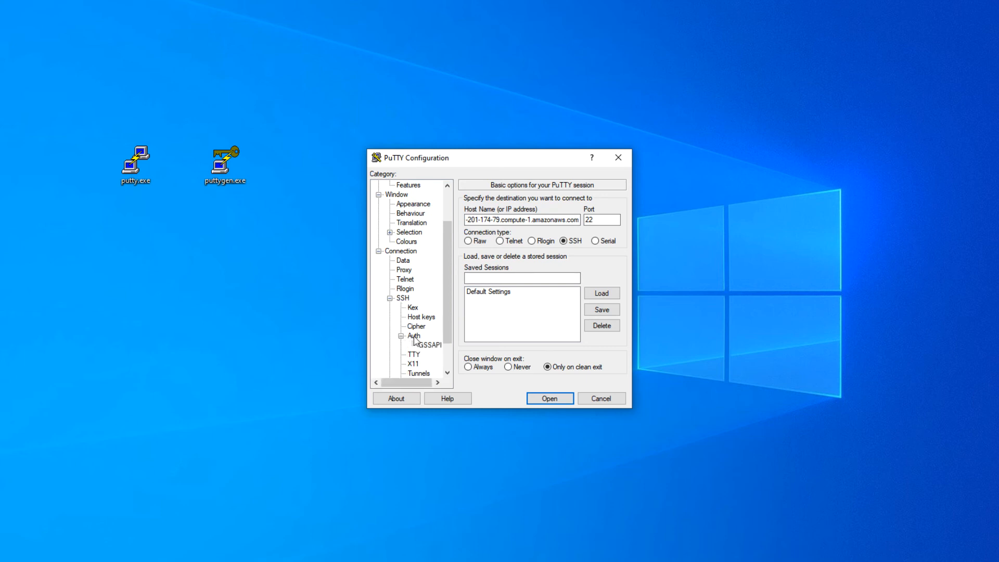
pyautogui.click(412, 335)
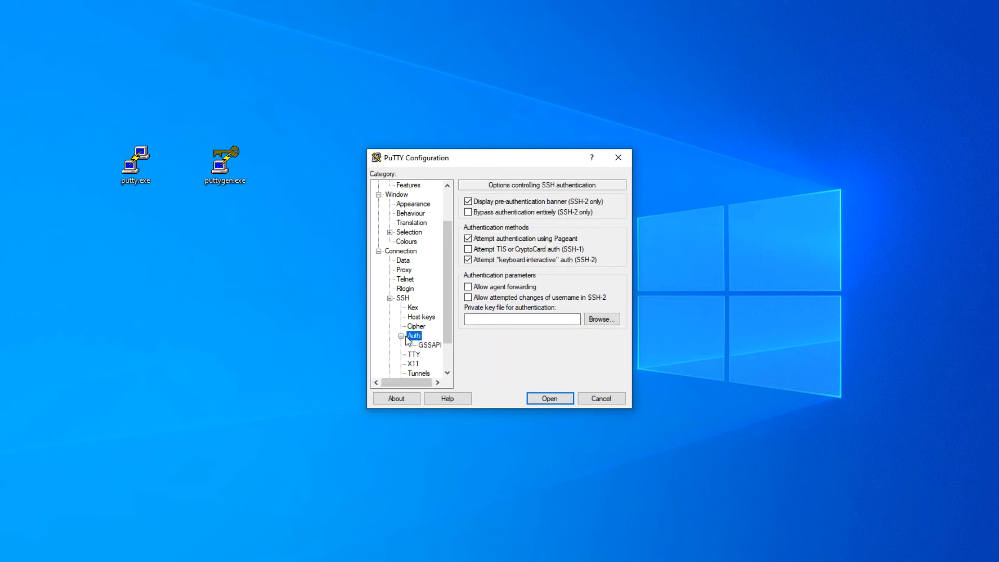
pyautogui.moveTo(561, 319)
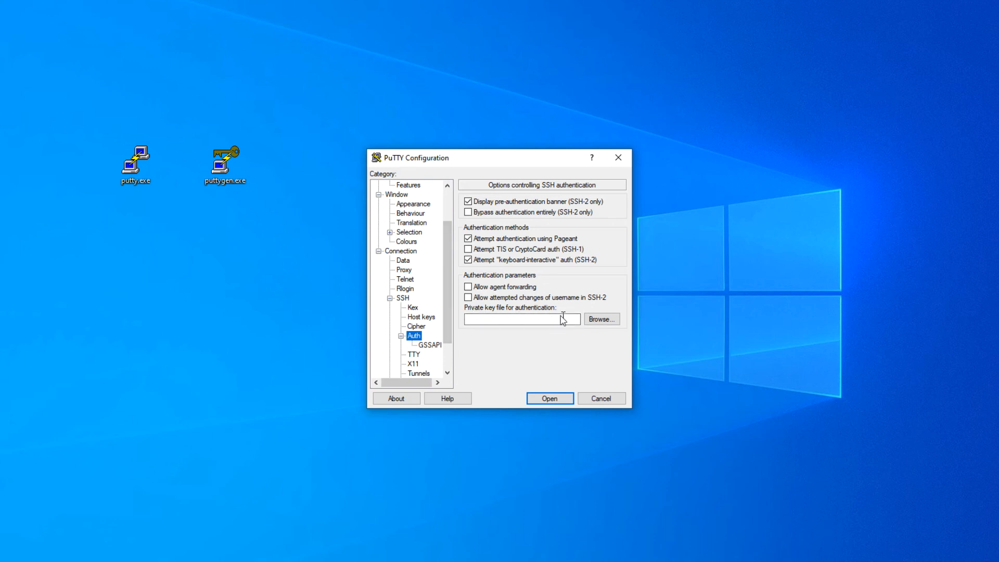
pyautogui.click(602, 319)
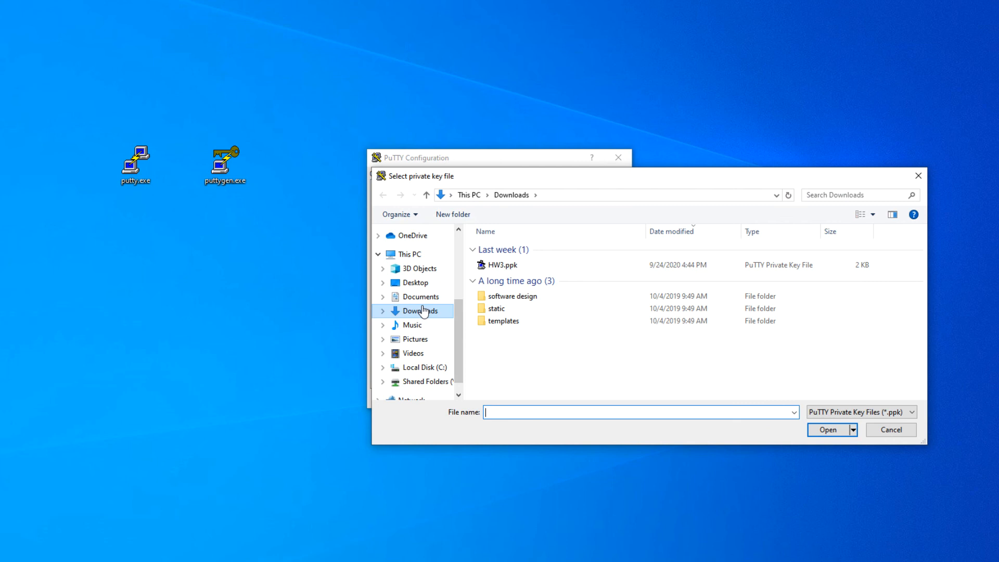
pyautogui.click(414, 282)
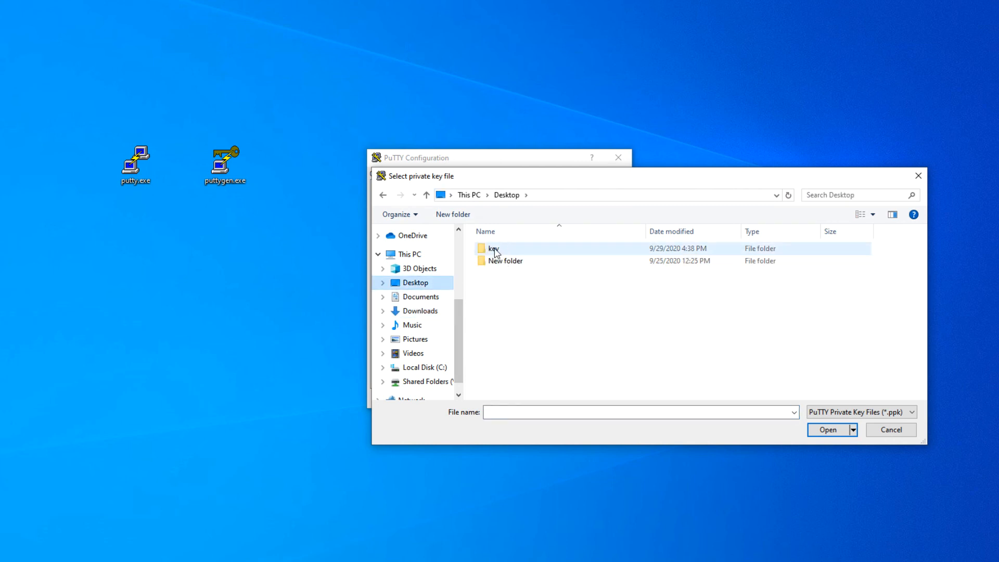
pyautogui.doubleClick(491, 249)
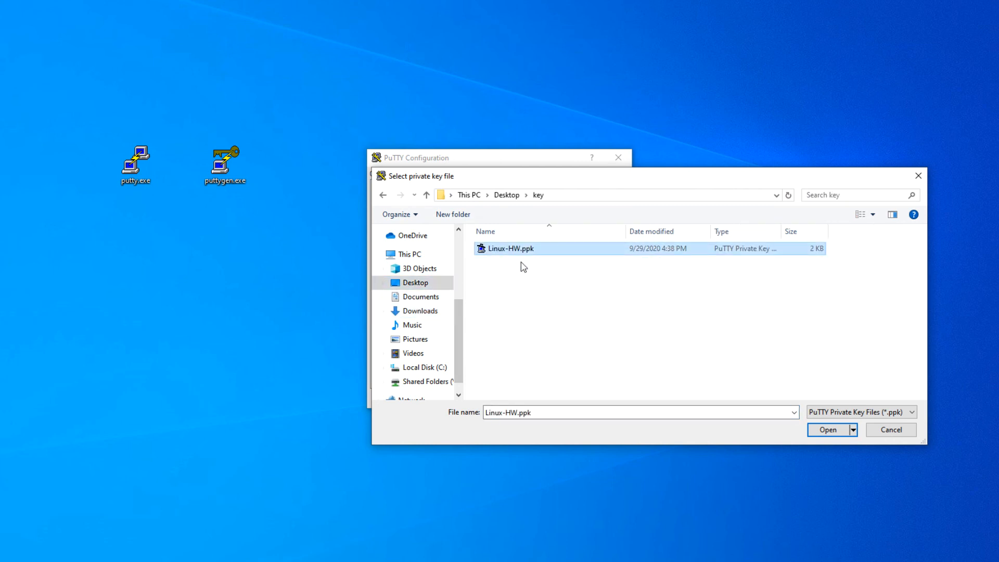
pyautogui.click(829, 430)
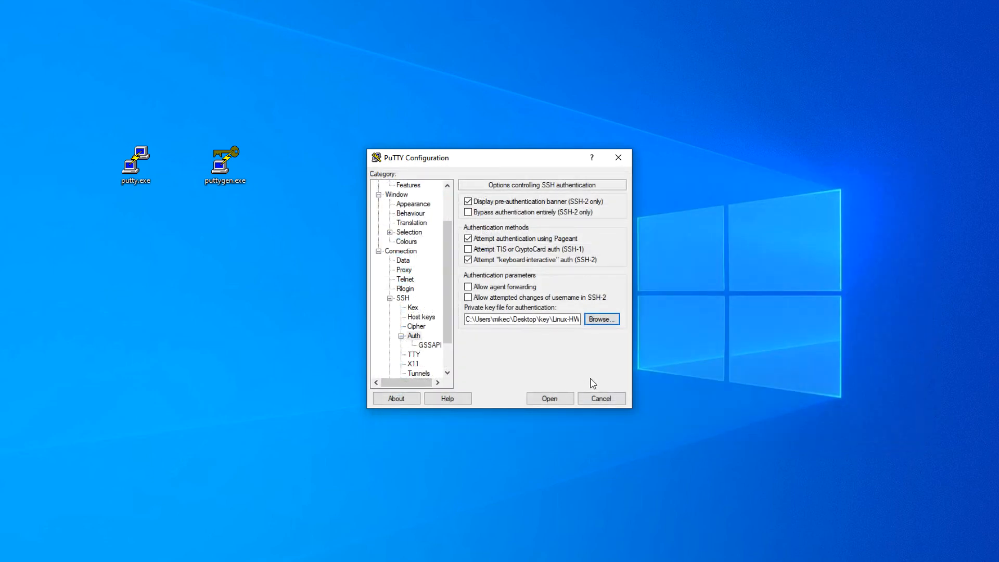
pyautogui.click(548, 398)
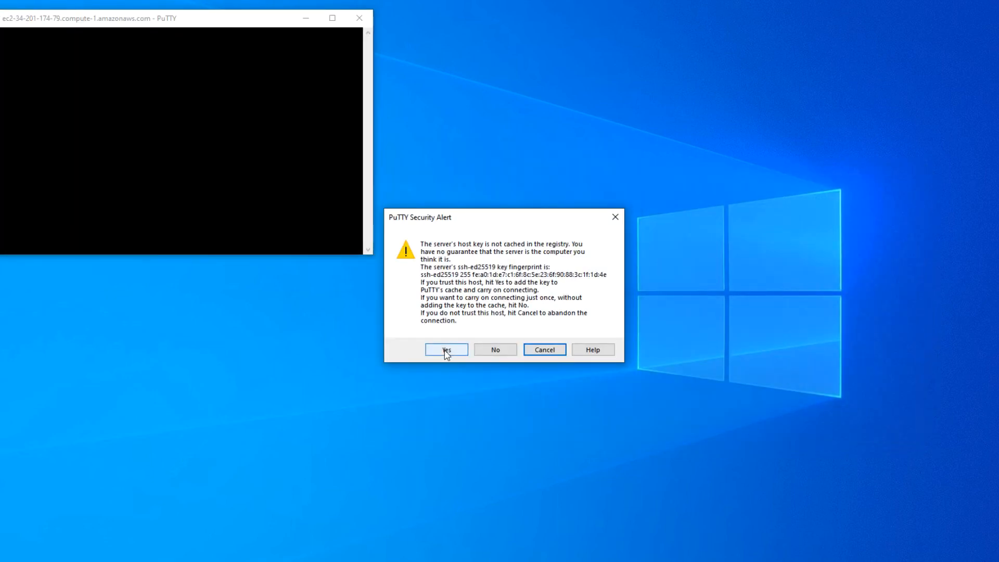
# Step: Accept the server host key alert and log in as ec2-user
pyautogui.click(445, 350)
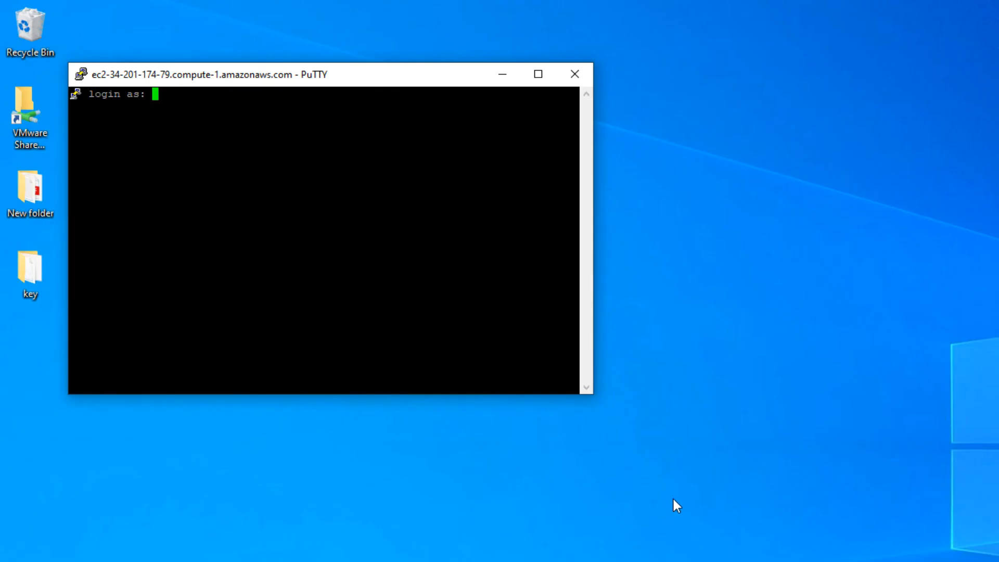
pyautogui.moveTo(519, 280)
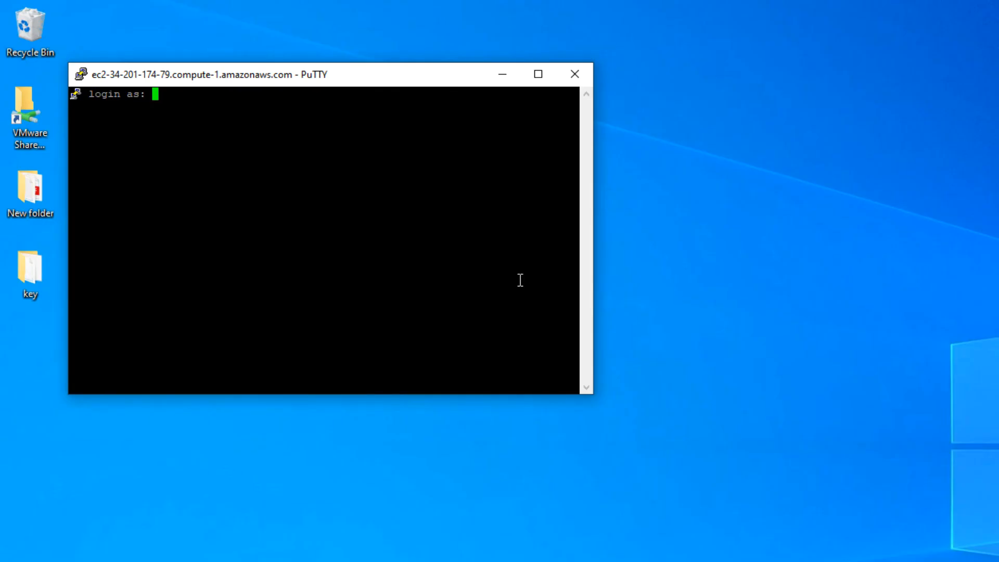
pyautogui.write('ec2-user')
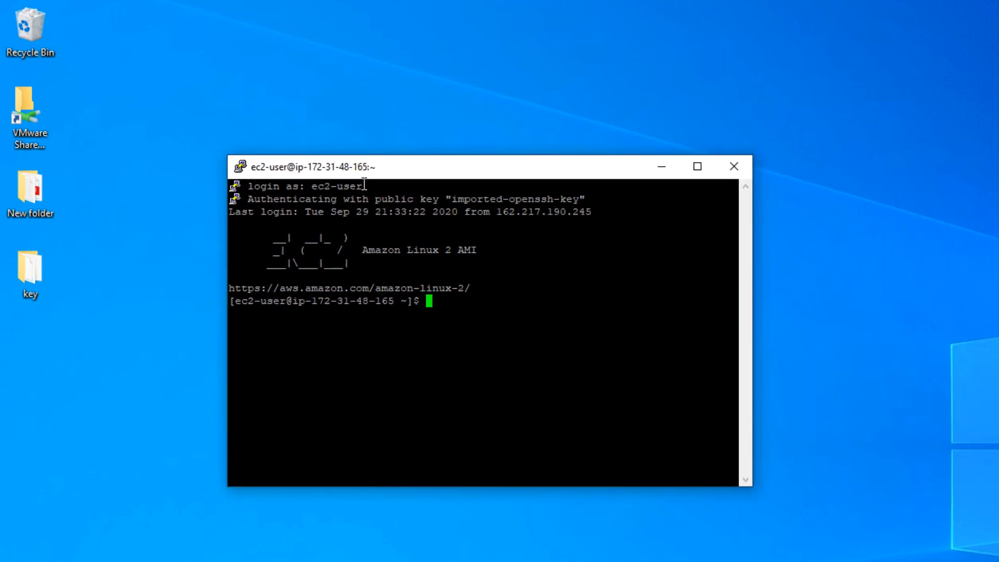
pyautogui.doubleClick(335, 185)
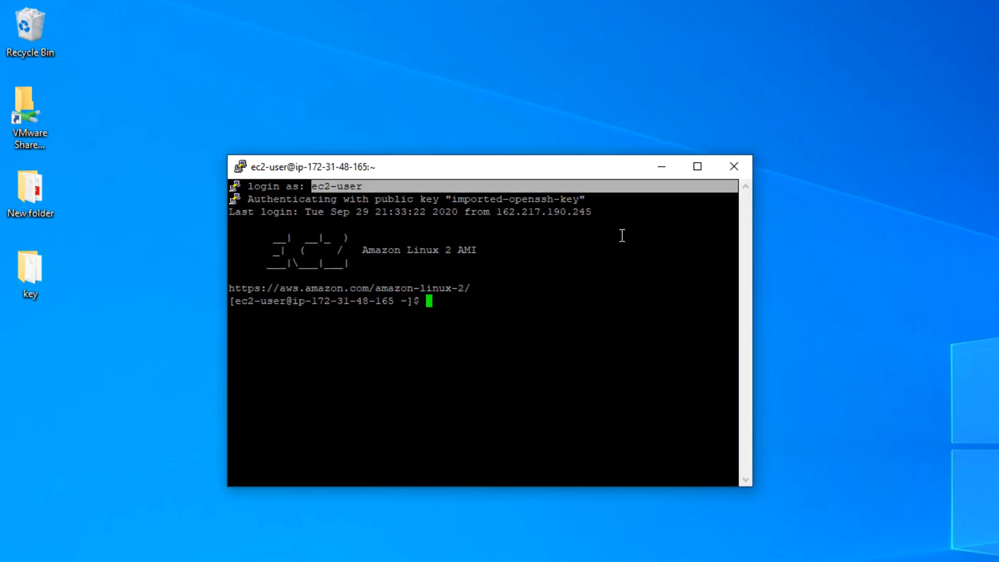
pyautogui.moveTo(610, 370)
pyautogui.write('pwd')
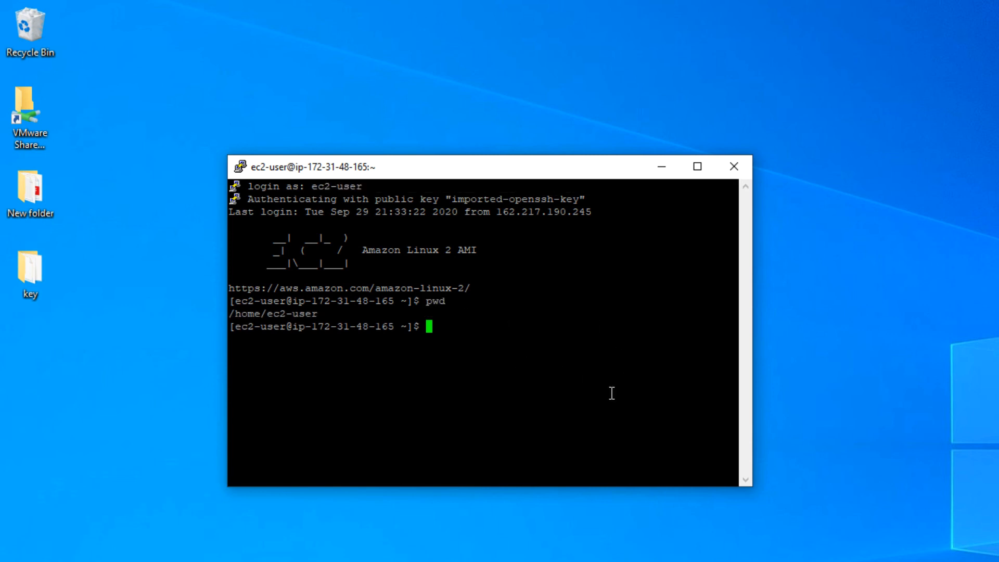
pyautogui.moveTo(476, 330)
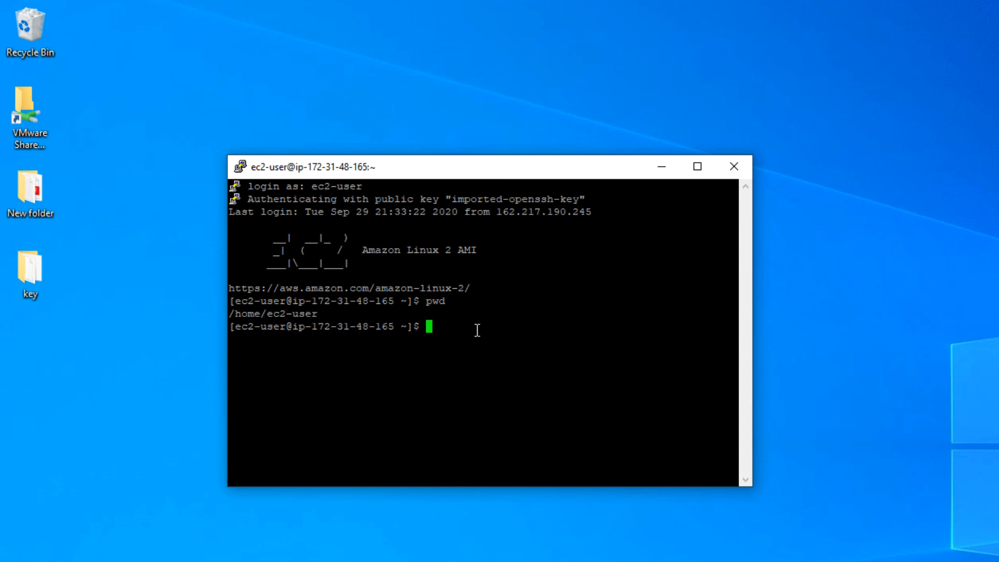
pyautogui.moveTo(429, 300)
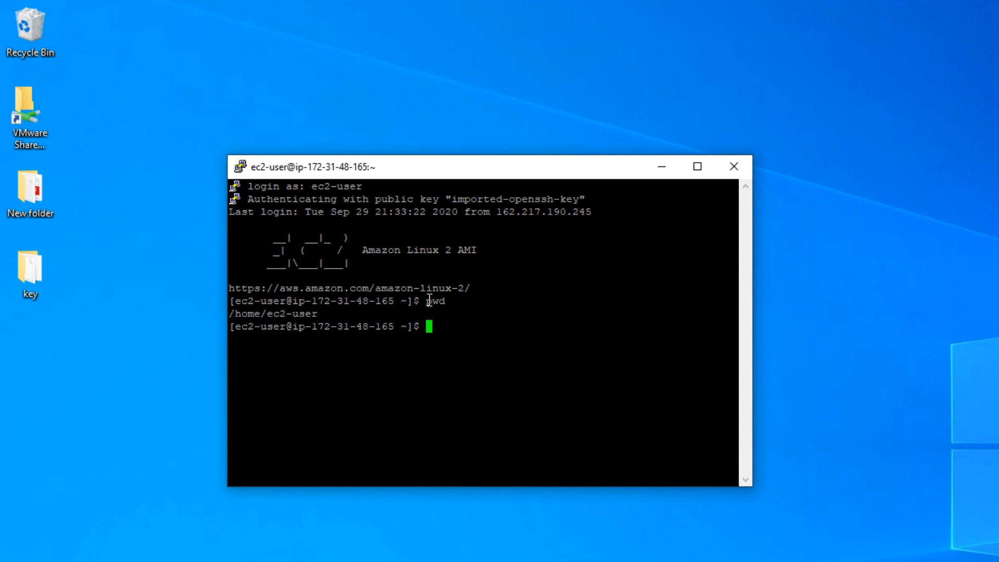
pyautogui.moveTo(426, 299)
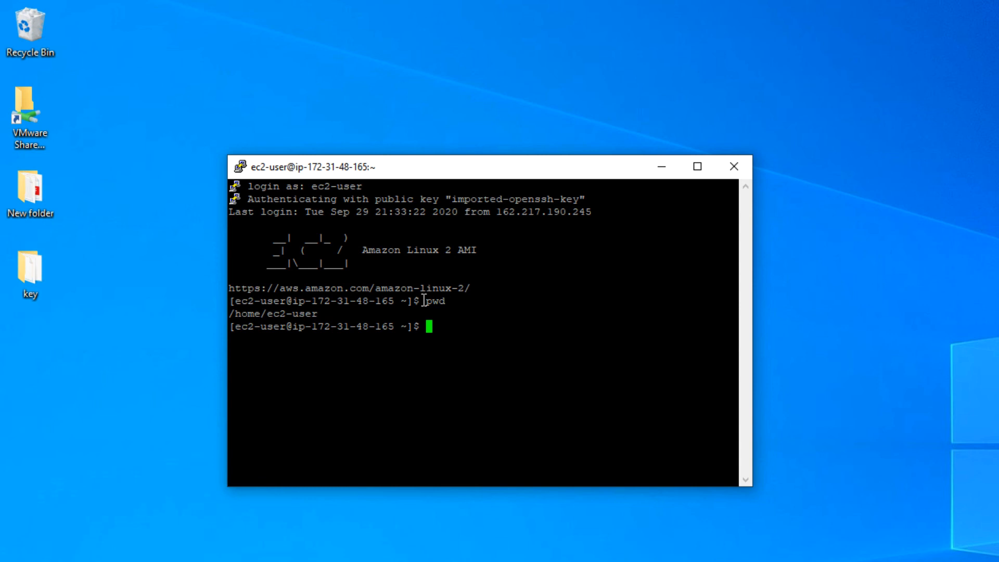
pyautogui.moveTo(427, 327)
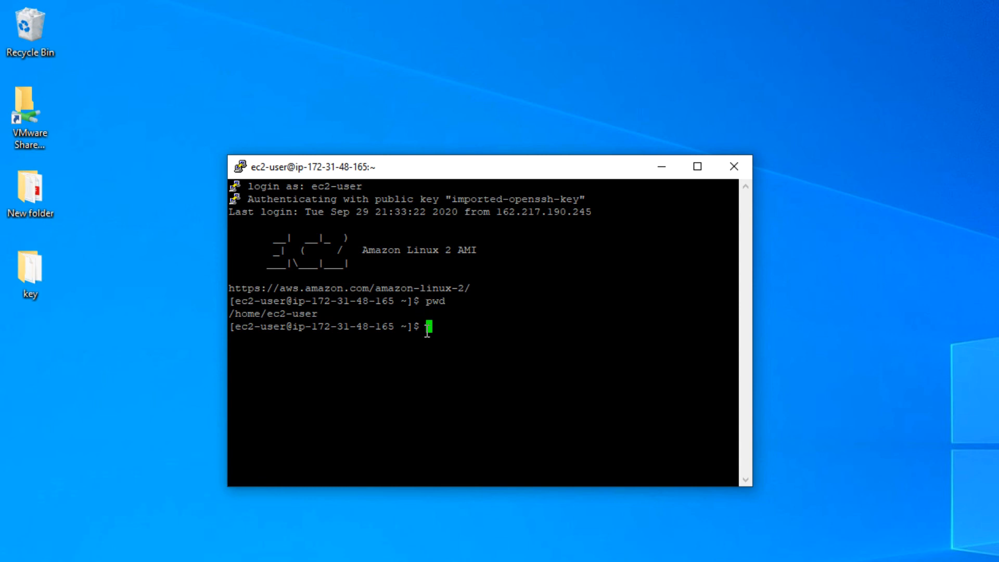
pyautogui.moveTo(557, 344)
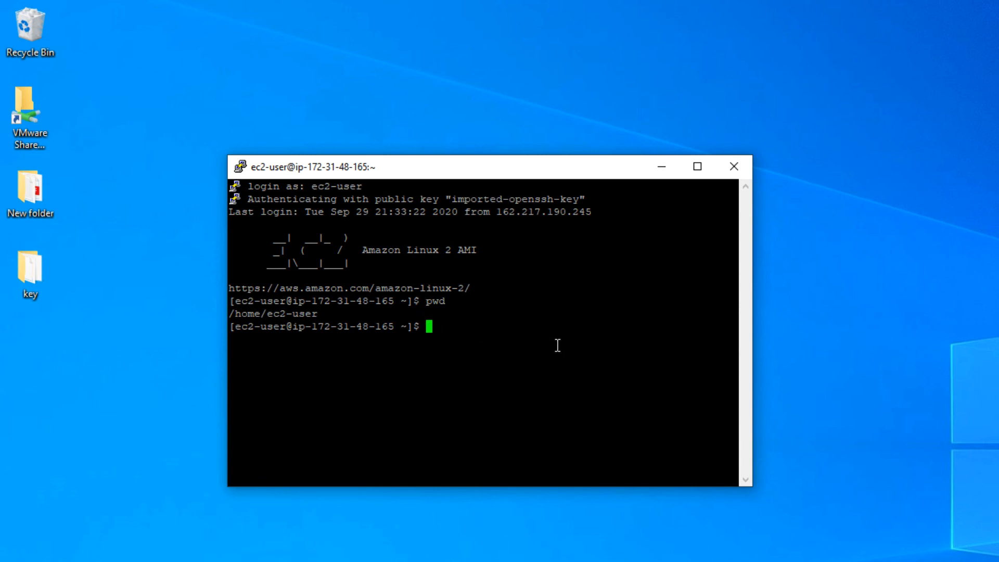
pyautogui.moveTo(540, 349)
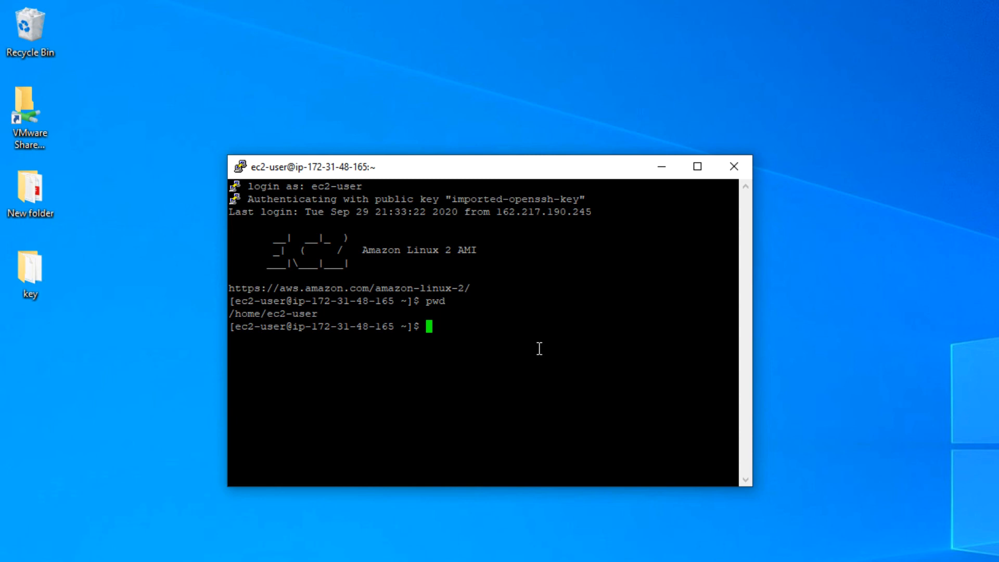
pyautogui.moveTo(556, 330)
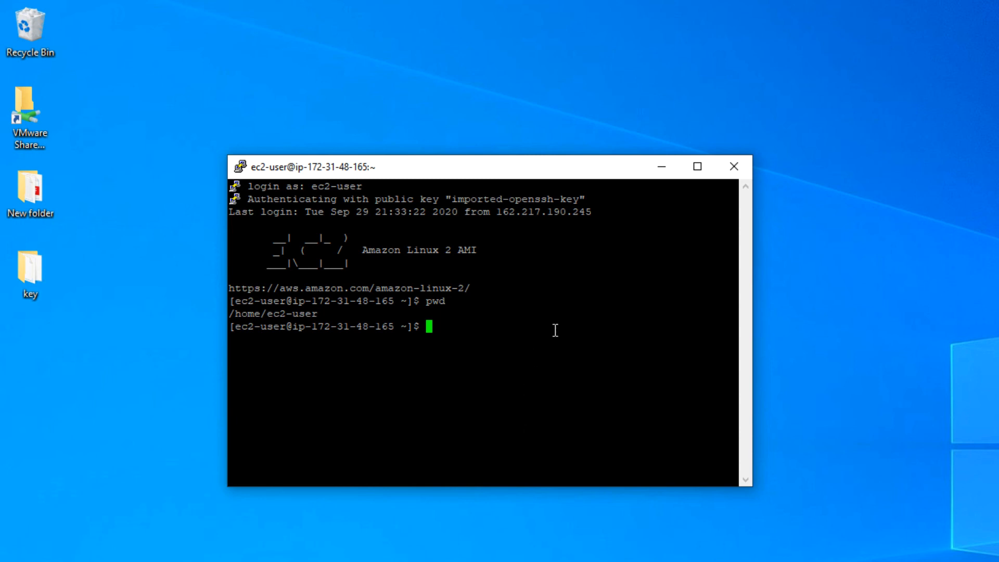
pyautogui.moveTo(528, 344)
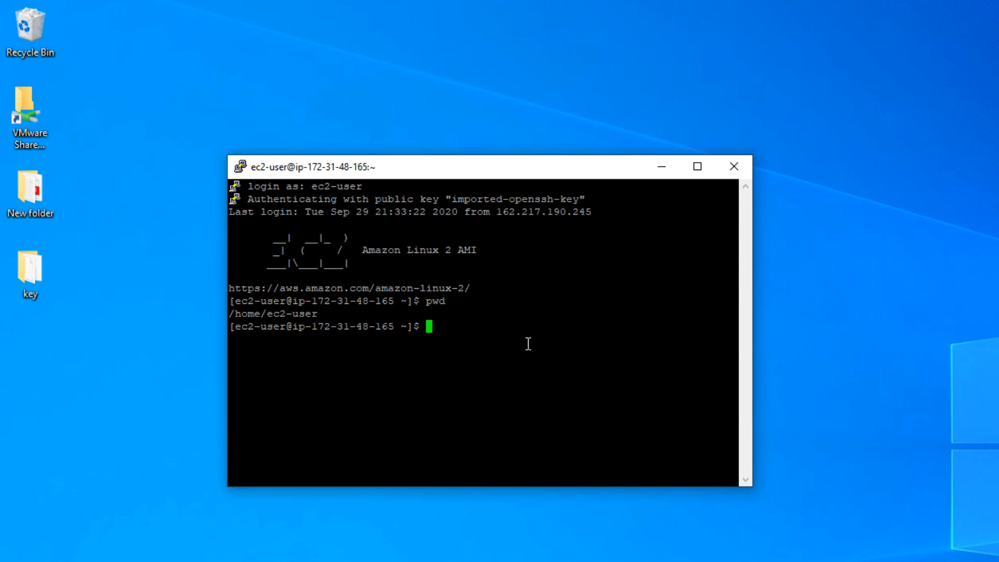
pyautogui.moveTo(705, 193)
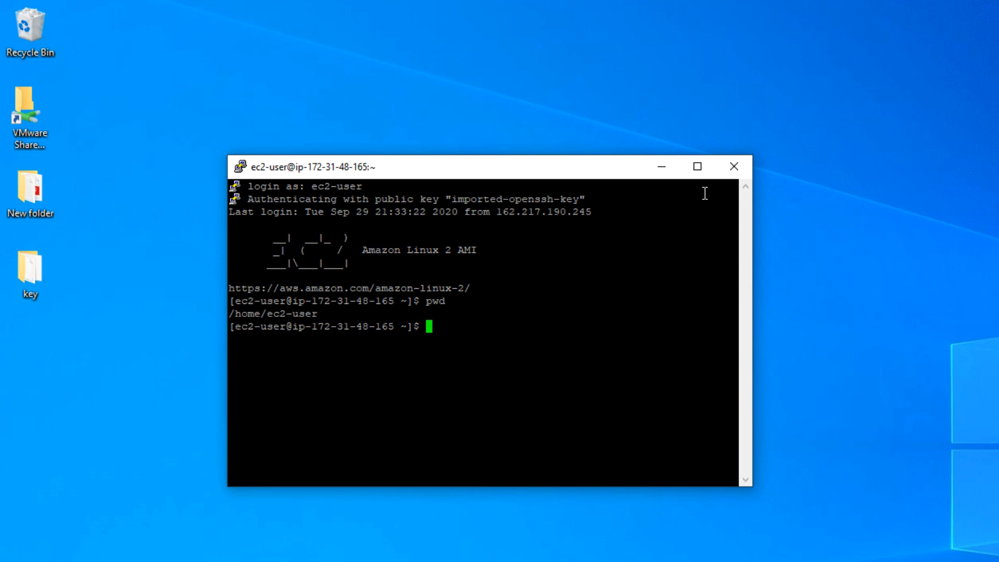